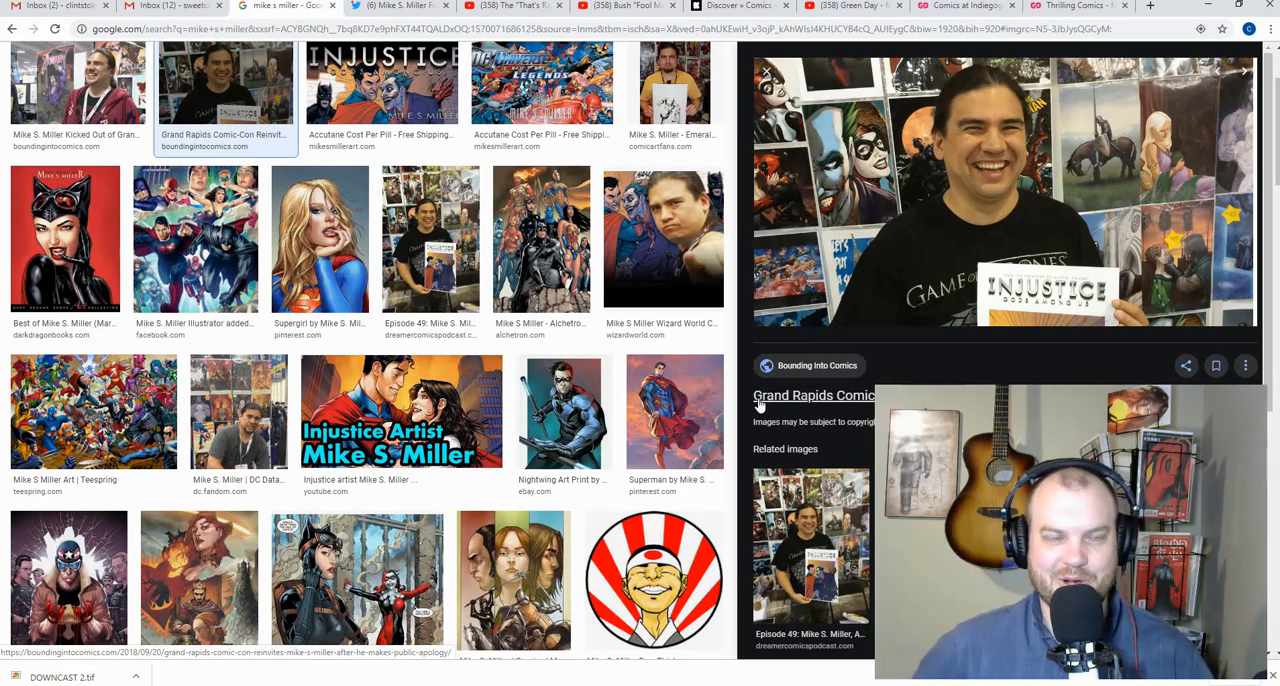
pyautogui.moveTo(703, 278)
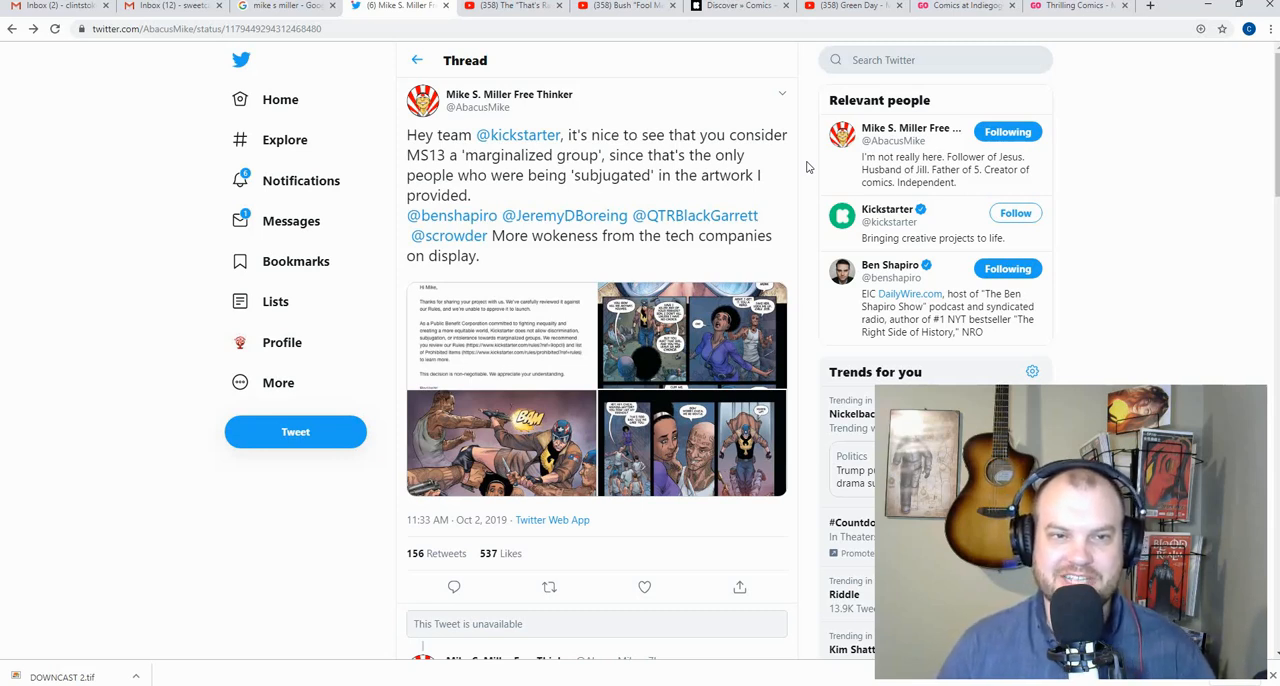
# Step: Glance at the That's Racist Kid video tab, then return to the Kickstarter-rejection tweet
pyautogui.click(513, 6)
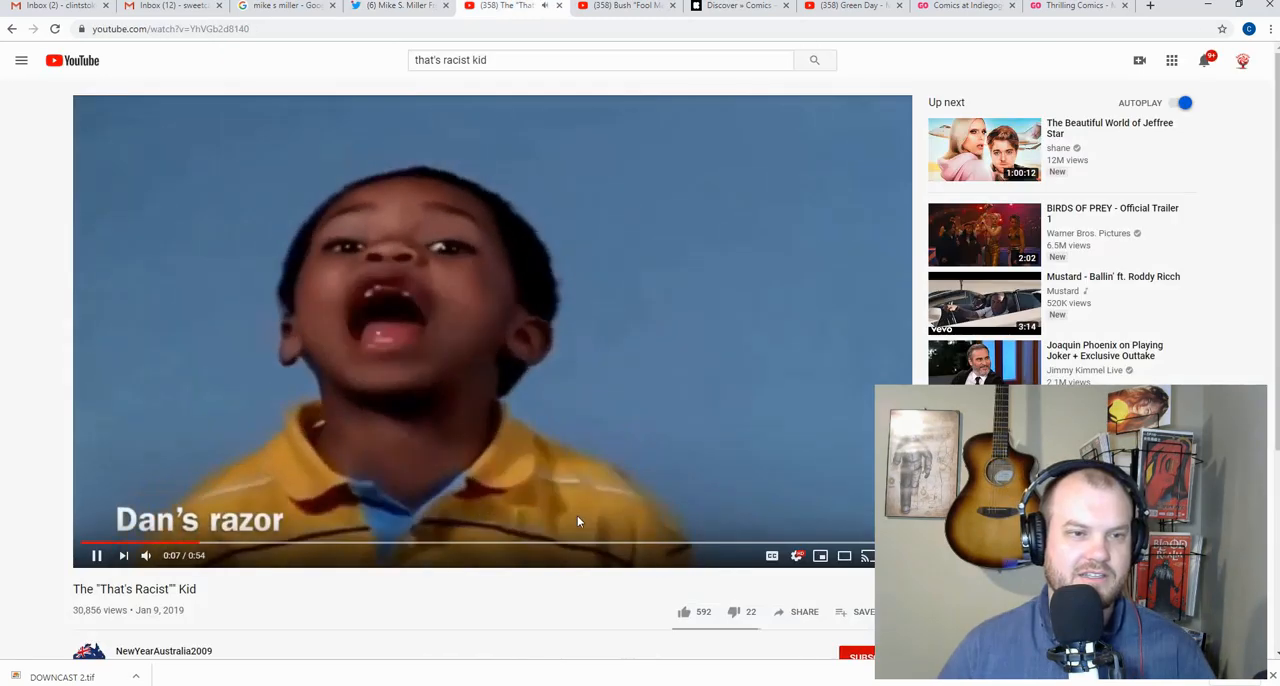
pyautogui.click(398, 6)
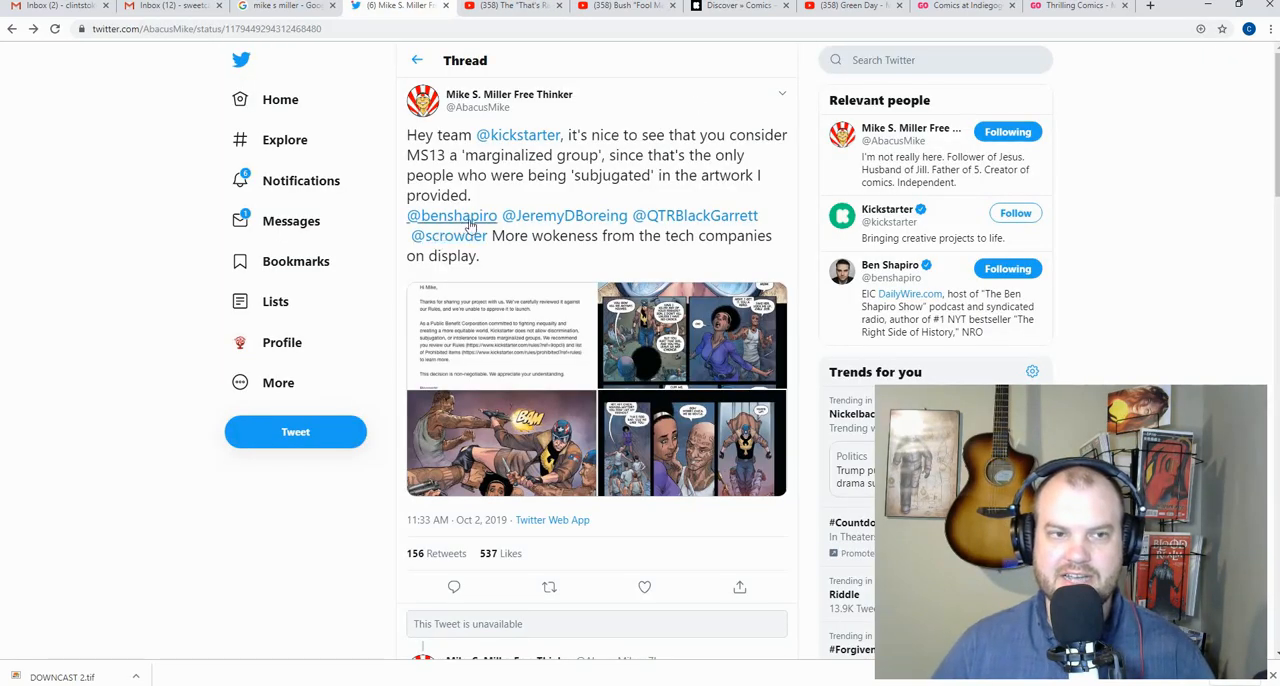
pyautogui.moveTo(667, 231)
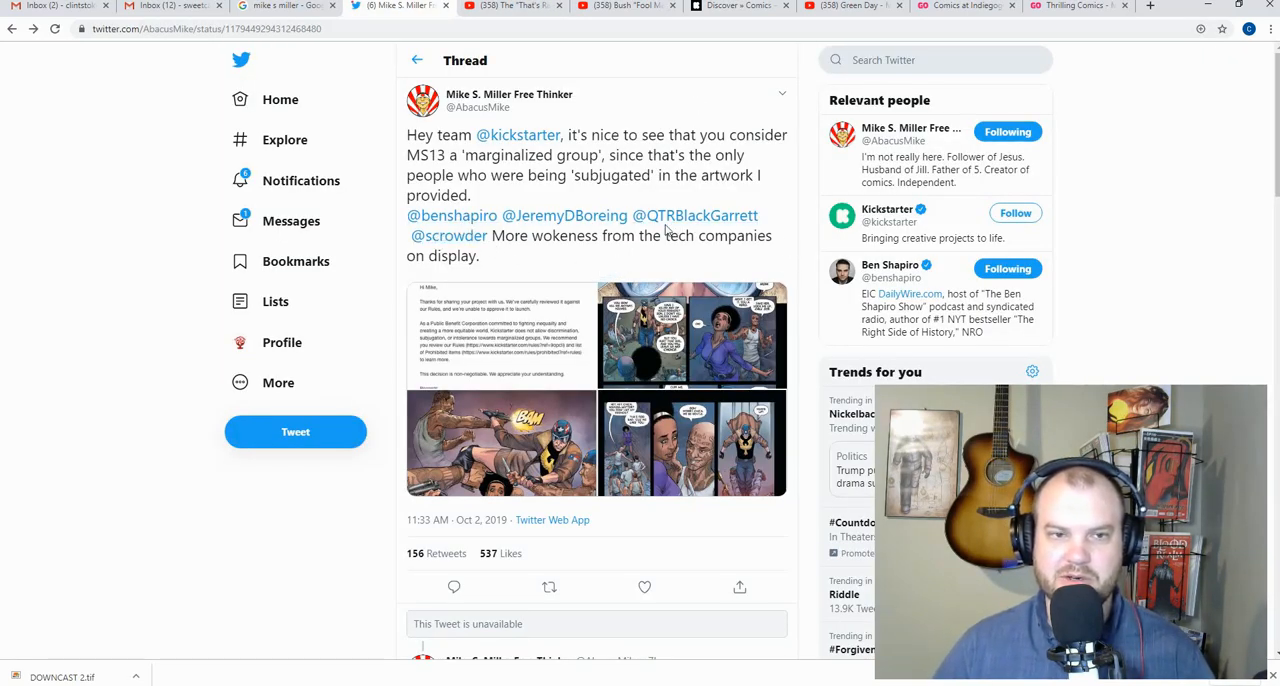
pyautogui.moveTo(697, 215)
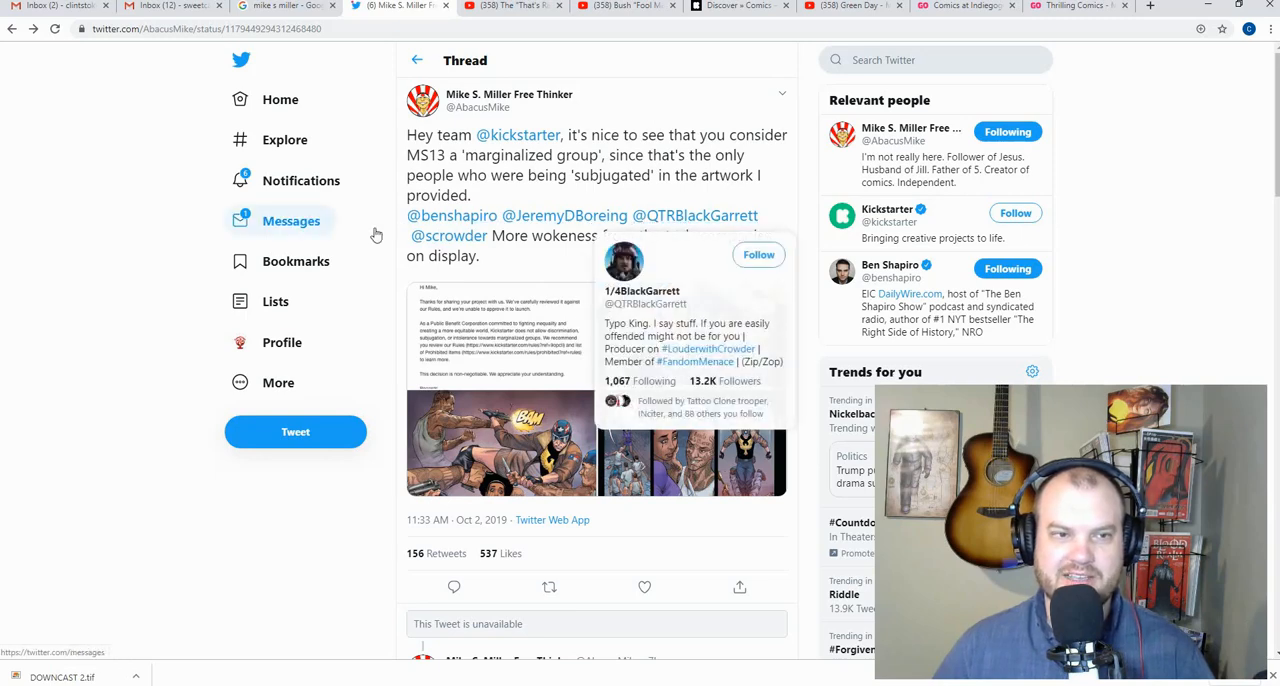
pyautogui.moveTo(897, 197)
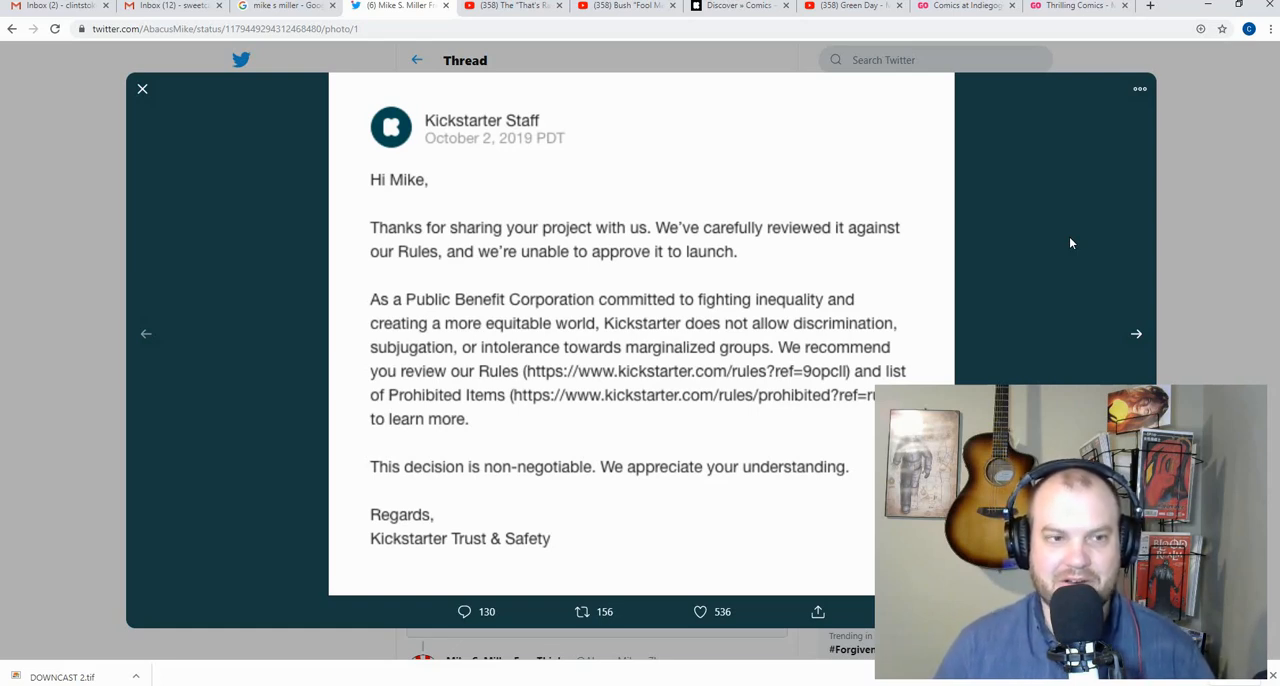
# Step: Peek at the That's Racist Kid video tab again and come back to the tweets
pyautogui.click(510, 6)
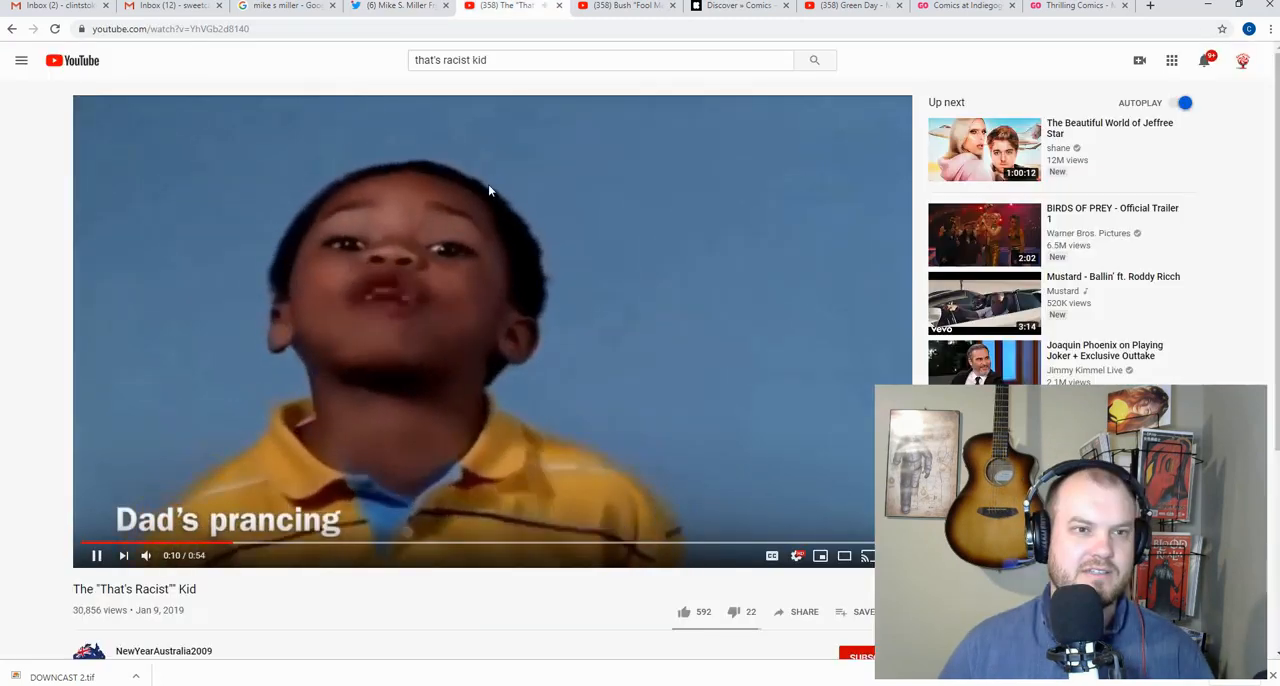
pyautogui.click(390, 5)
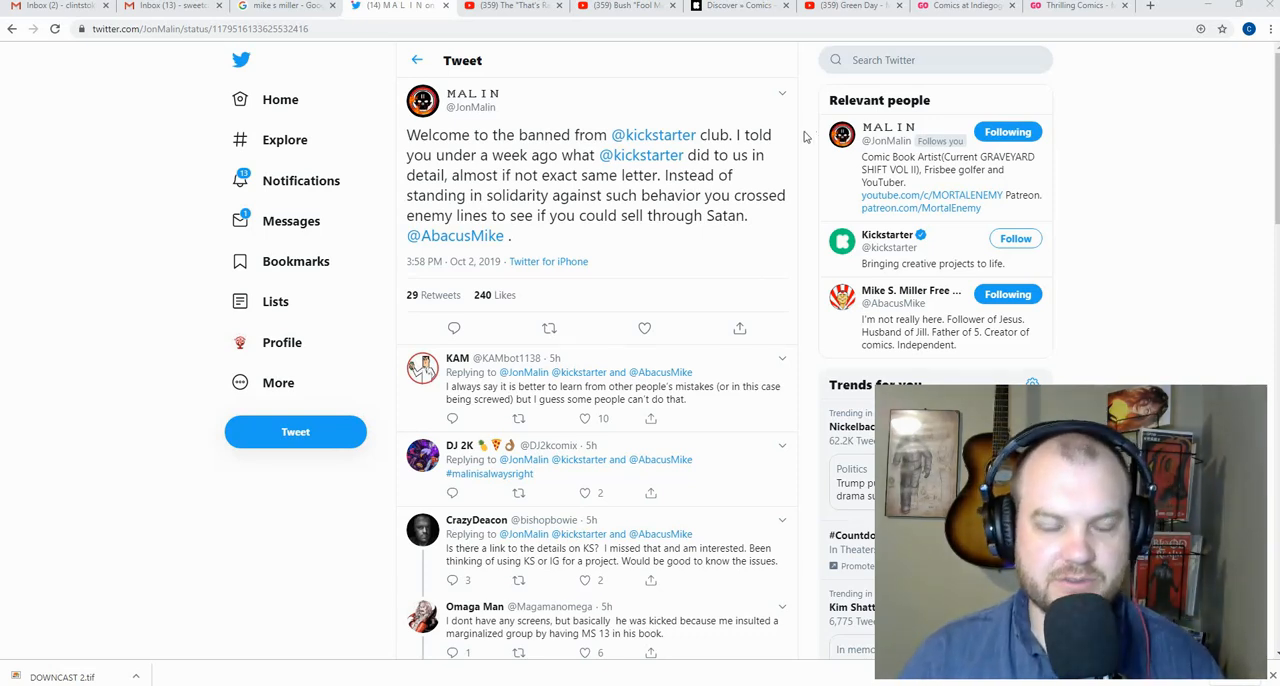
pyautogui.moveTo(810, 220)
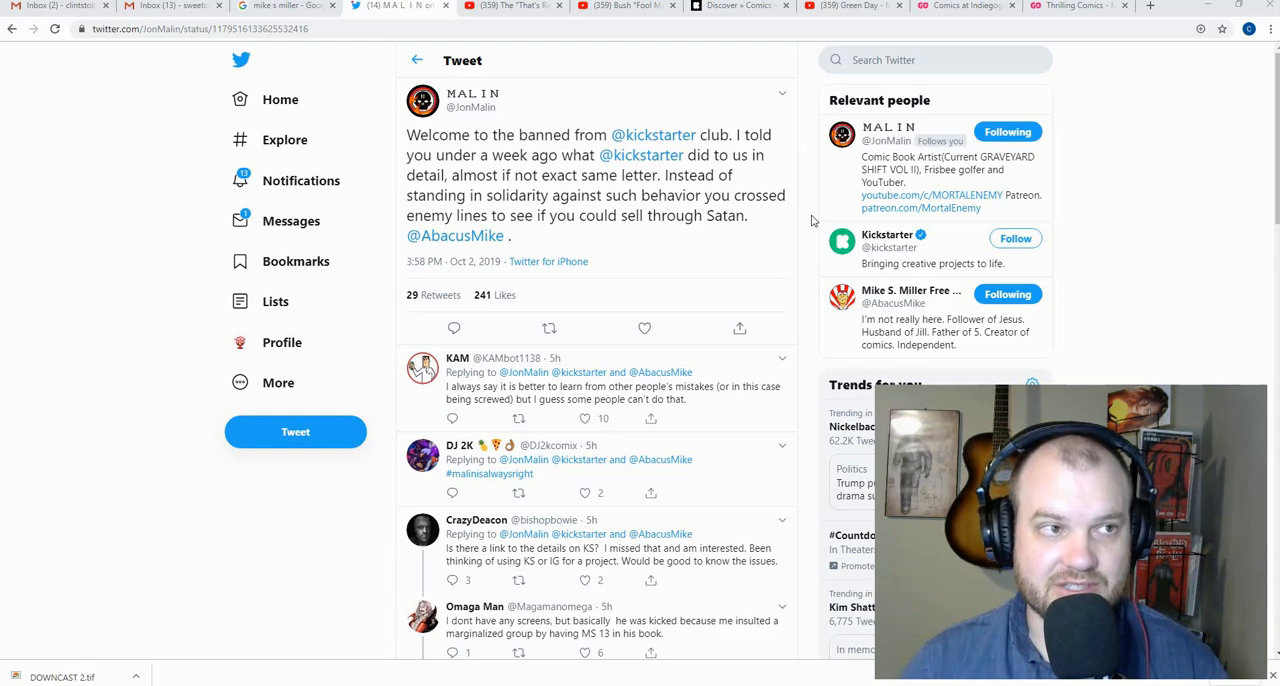
pyautogui.click(549, 328)
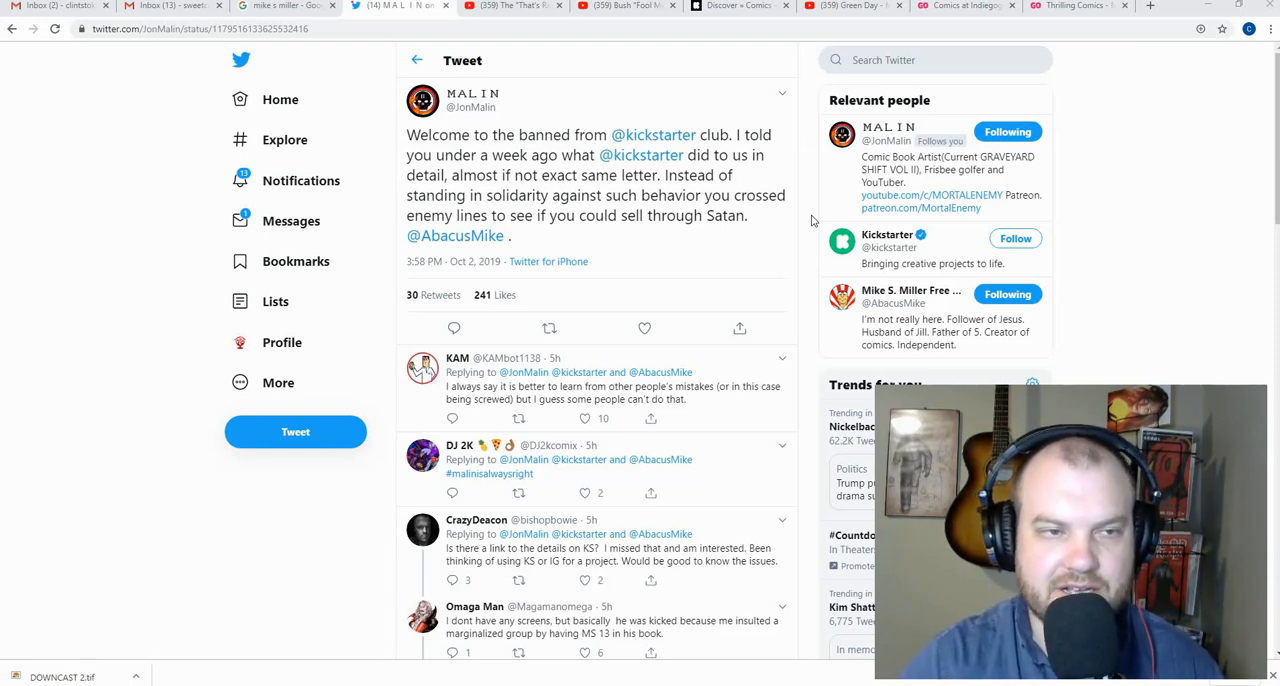
# Step: Scroll the banned-club replies down to the author's Jawbreakers letter reply
pyautogui.scroll(-3)
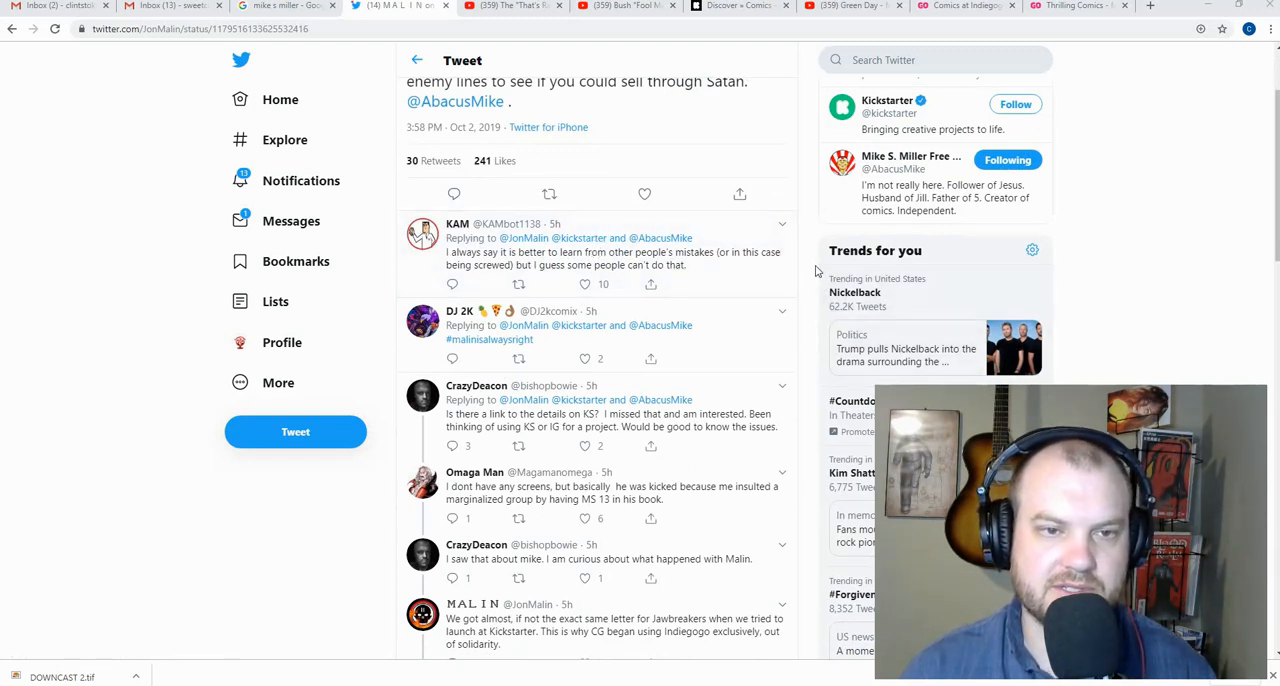
pyautogui.moveTo(818, 228)
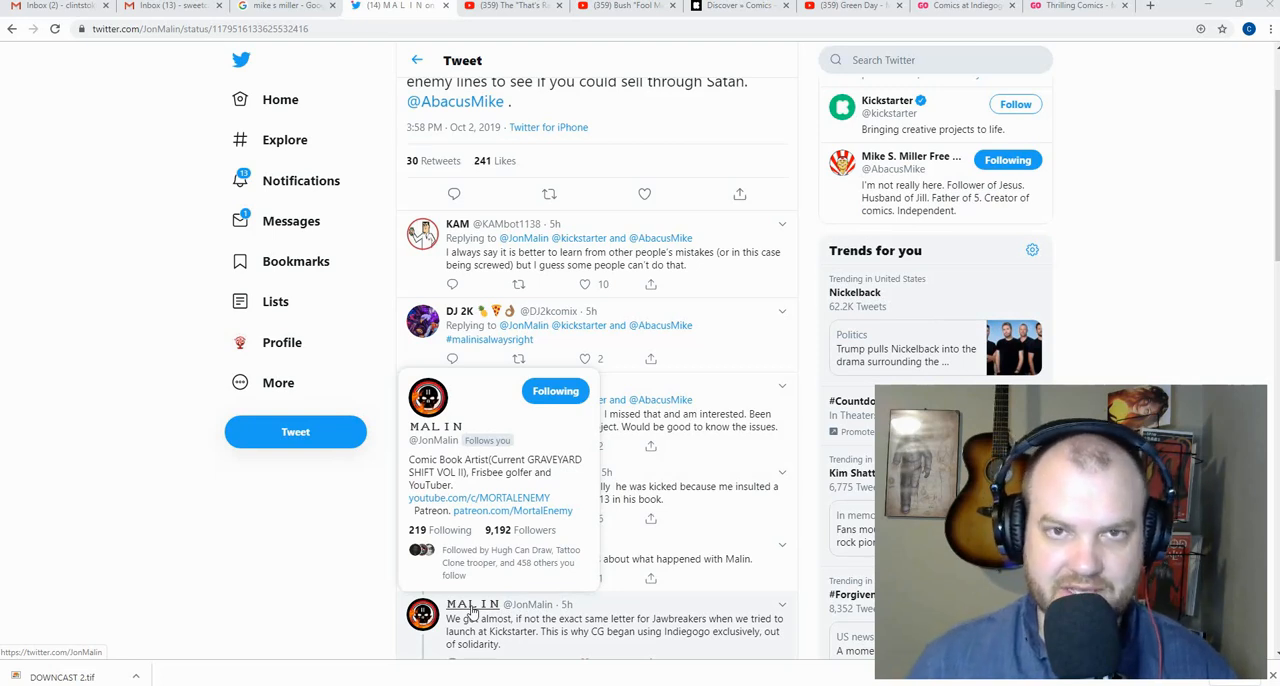
pyautogui.moveTo(813, 237)
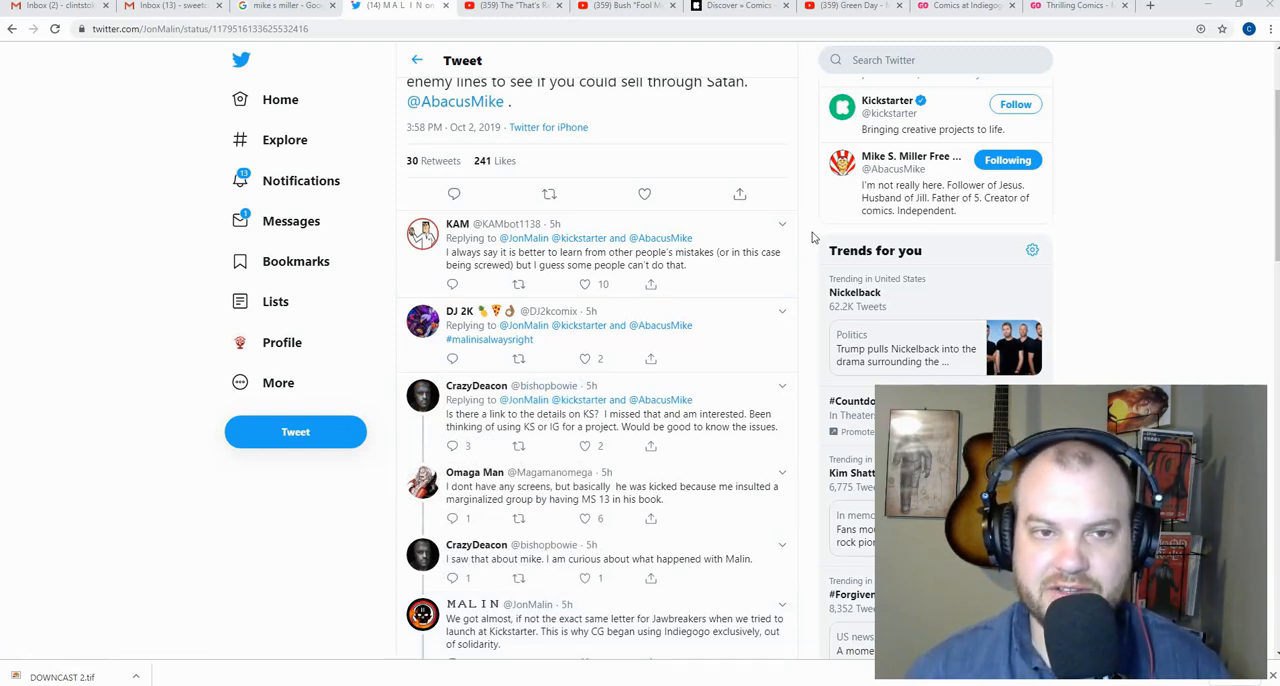
pyautogui.click(644, 194)
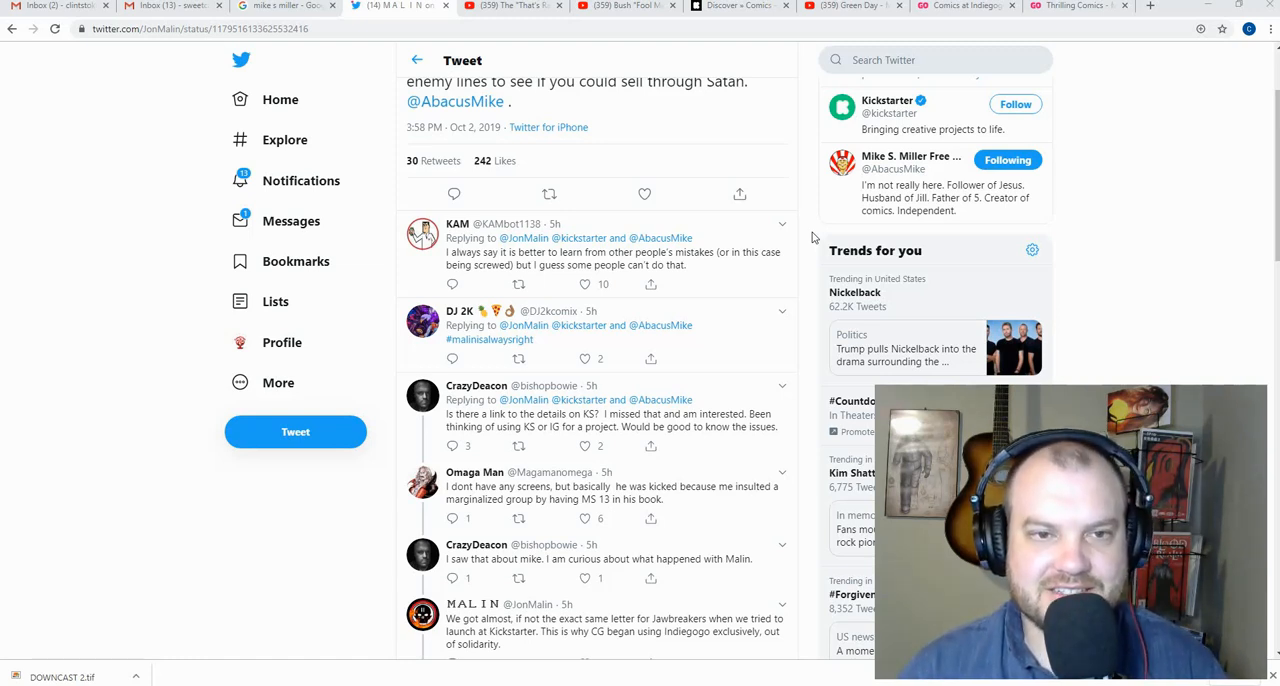
# Step: Return to the Mike S. Miller tab showing Kickstarter's rejection letter image
pyautogui.click(644, 194)
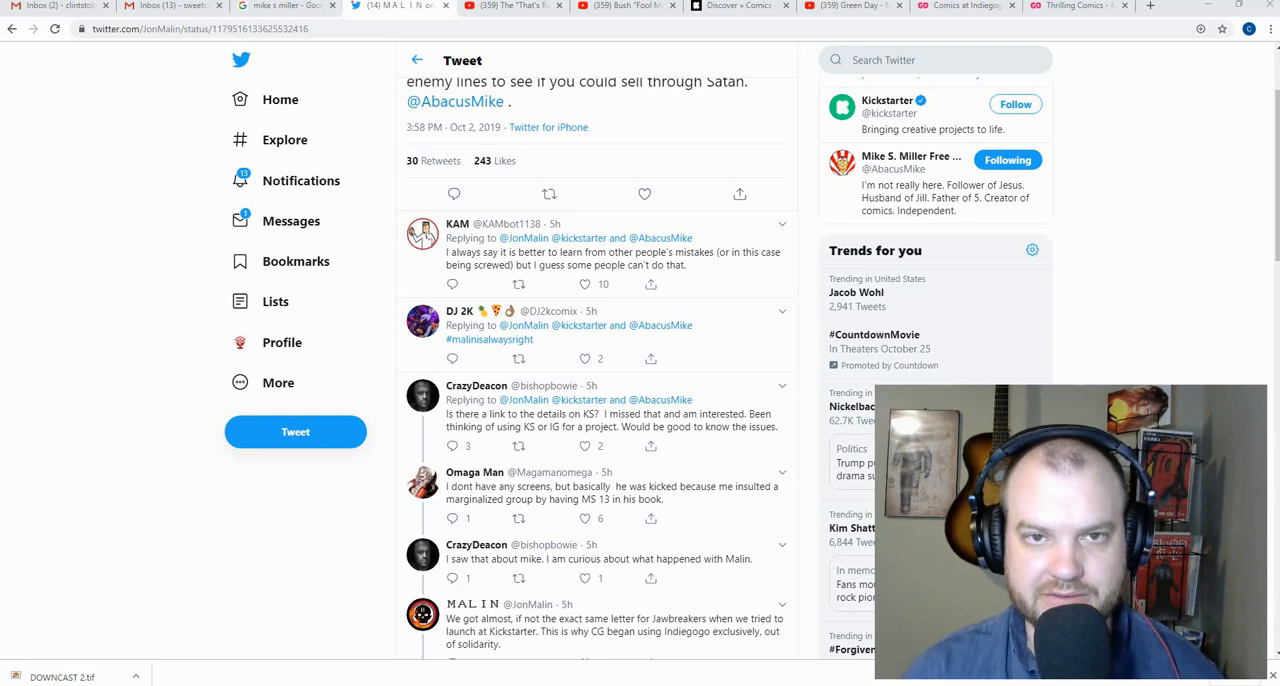
pyautogui.click(610, 6)
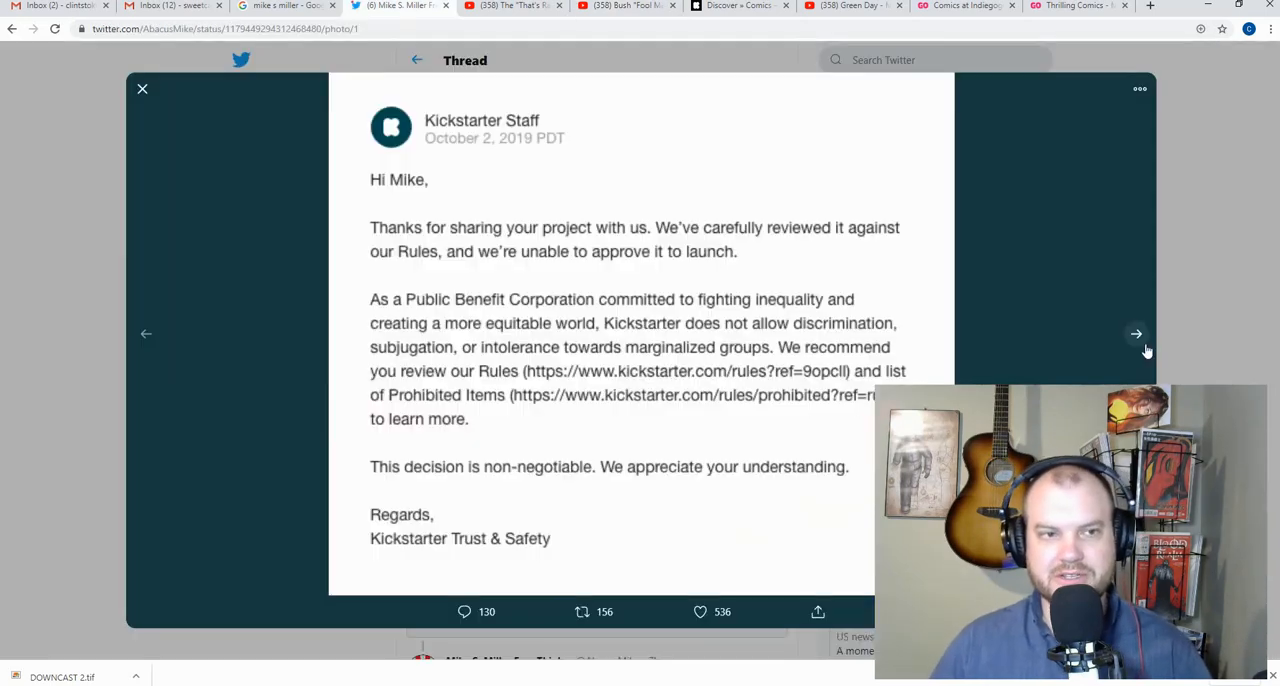
# Step: Page through the attached images, including a comic page, back to the rejection letter
pyautogui.click(1136, 334)
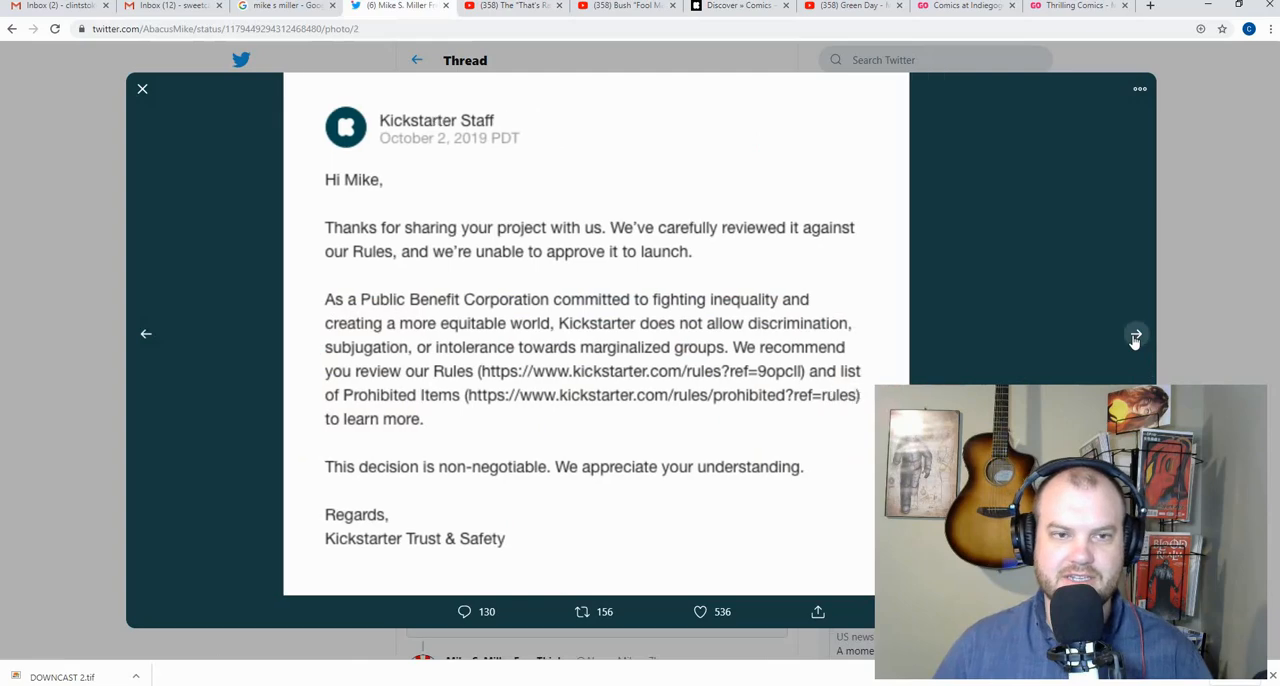
pyautogui.click(1135, 334)
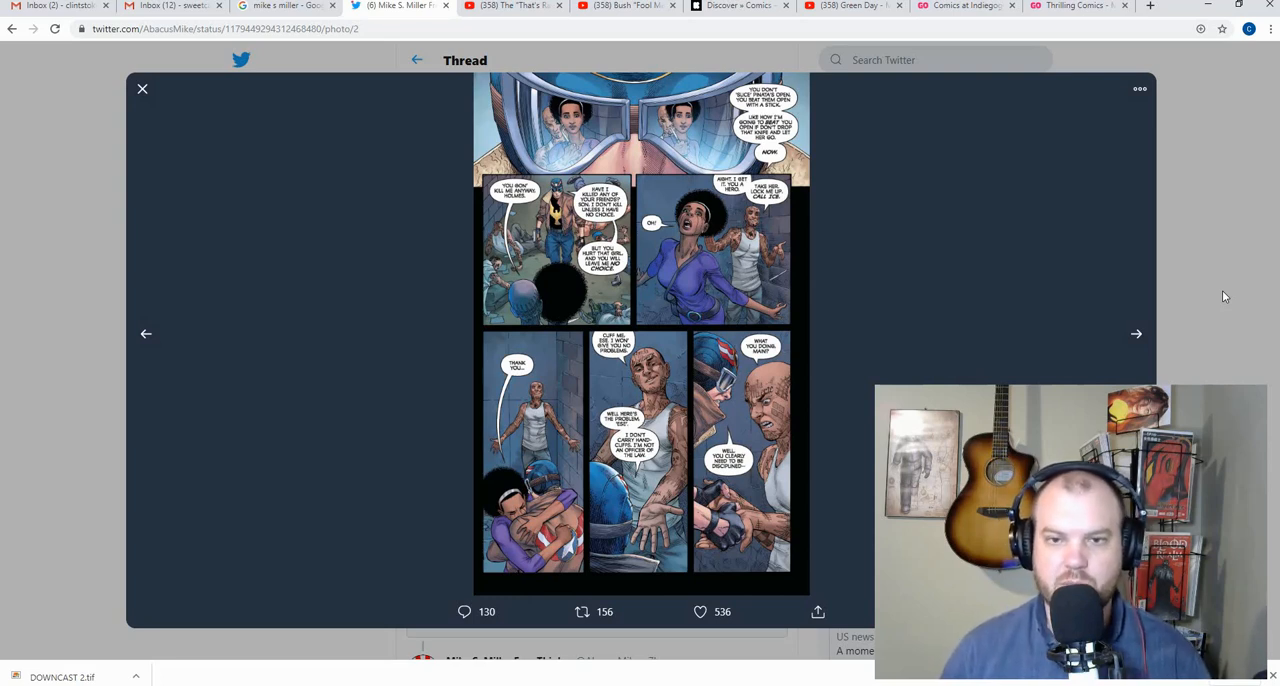
pyautogui.click(1136, 334)
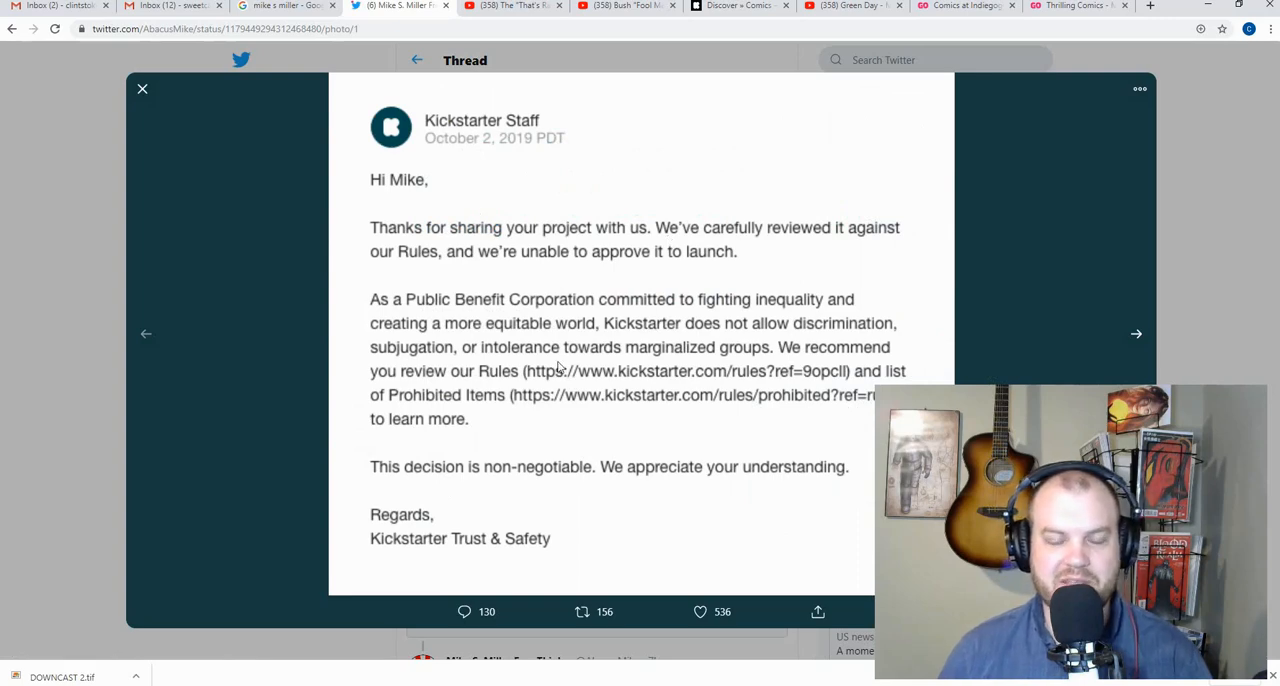
pyautogui.moveTo(566, 388)
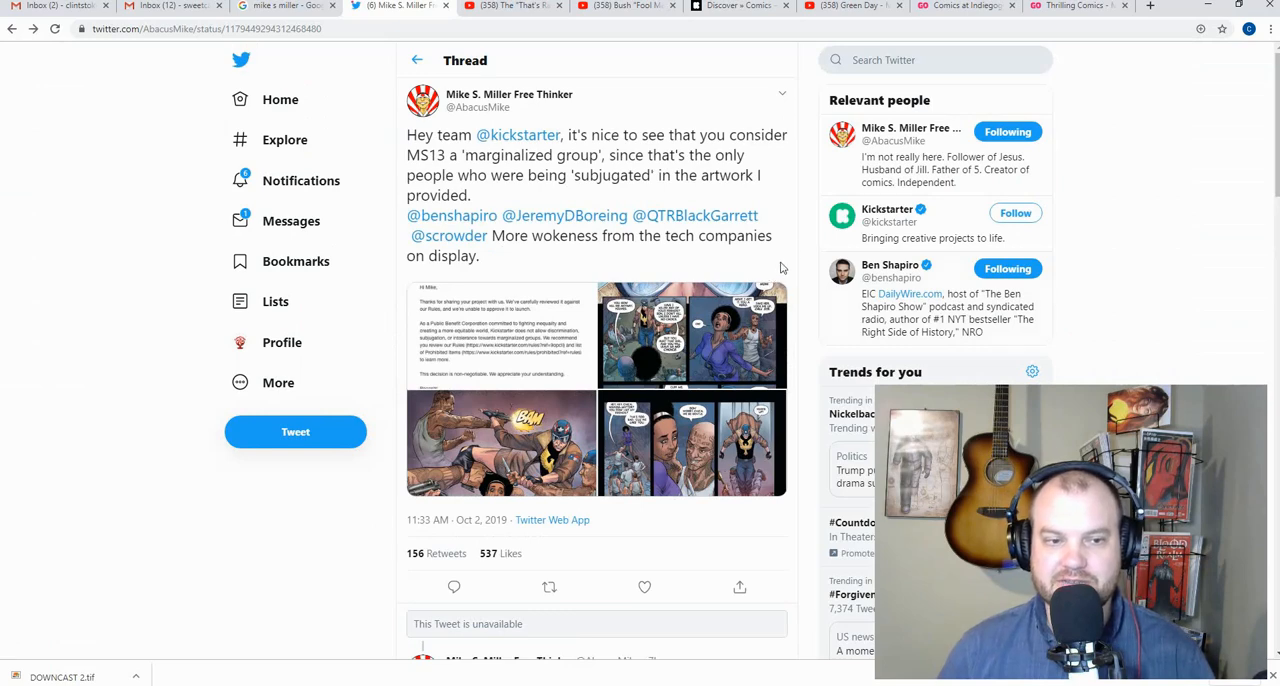
pyautogui.click(740, 6)
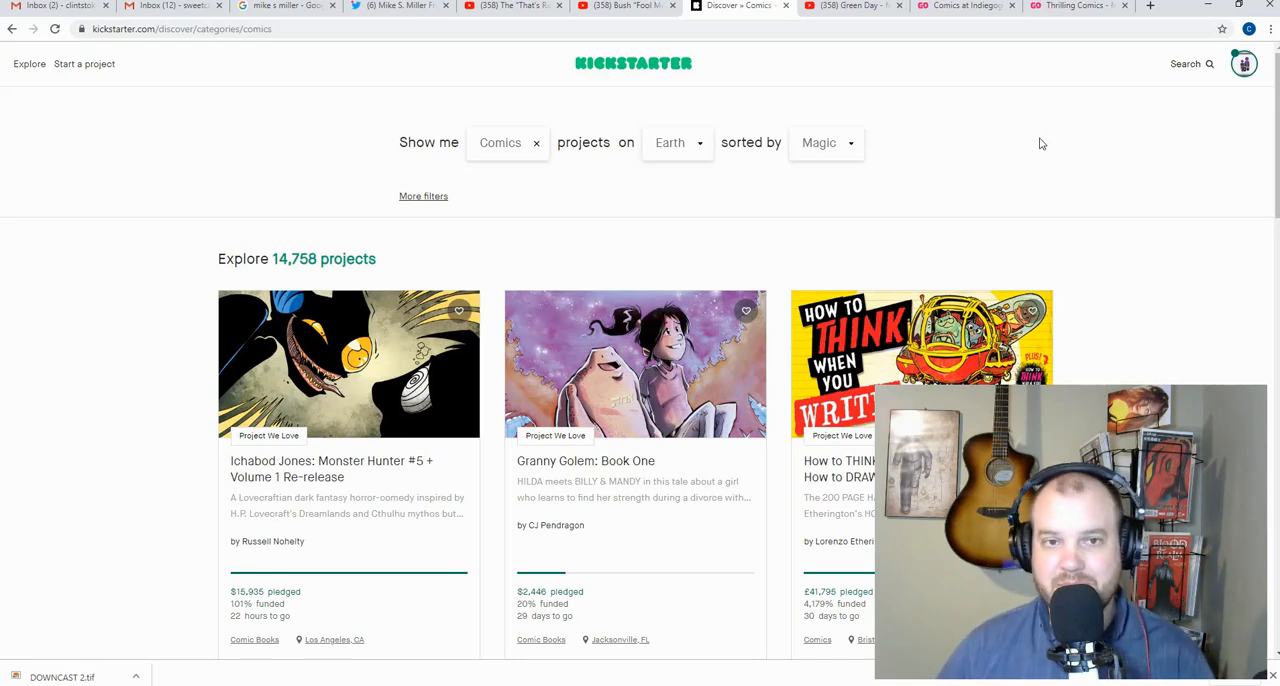
# Step: Scroll down Kickstarter's Projects We Love comics listings and back up
pyautogui.scroll(-3)
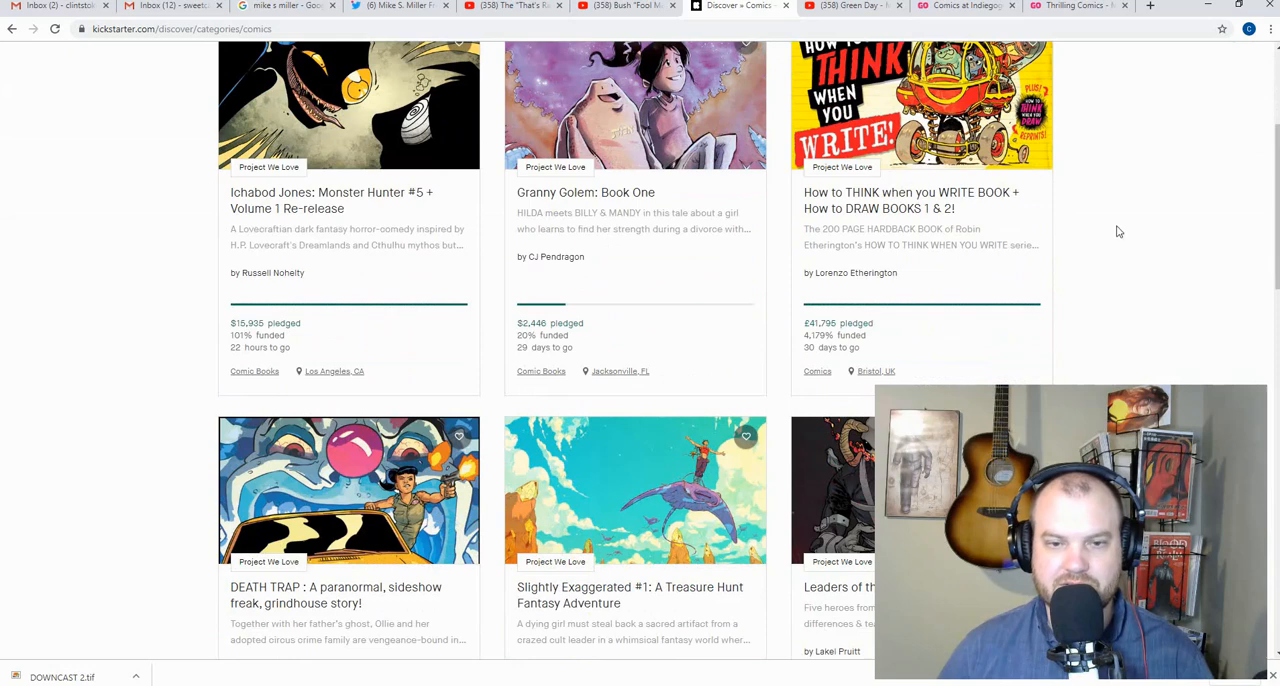
pyautogui.scroll(-3)
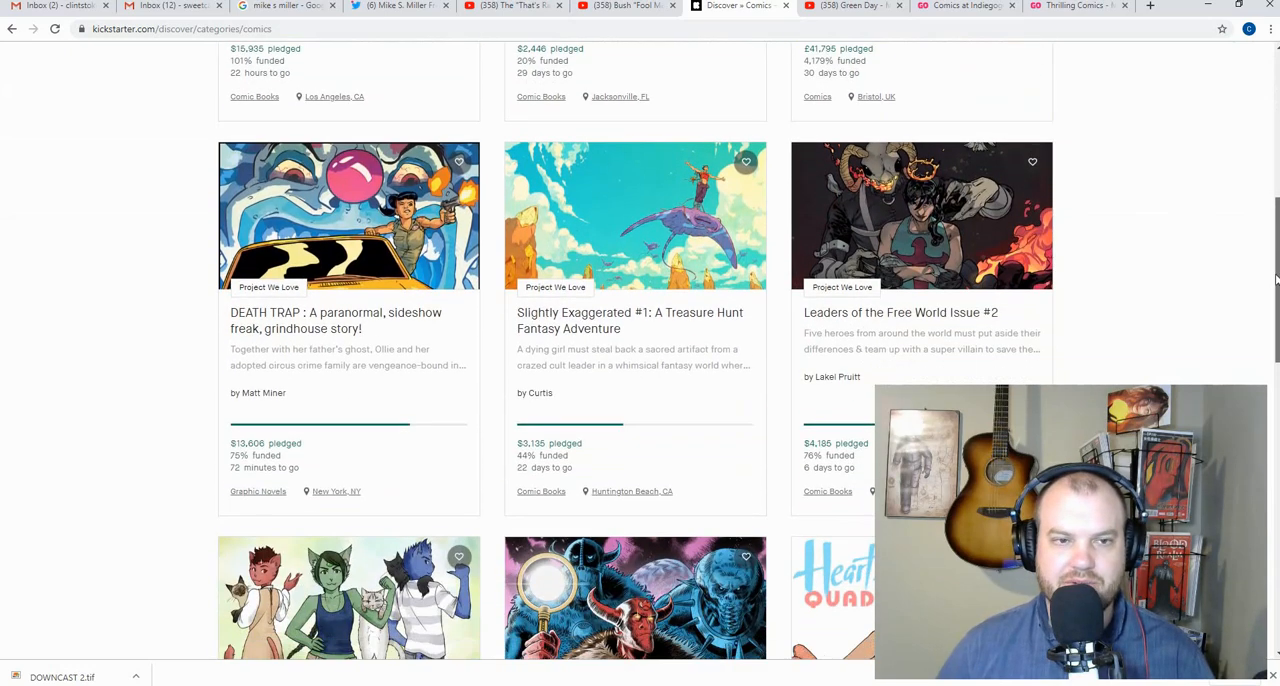
pyautogui.scroll(-3)
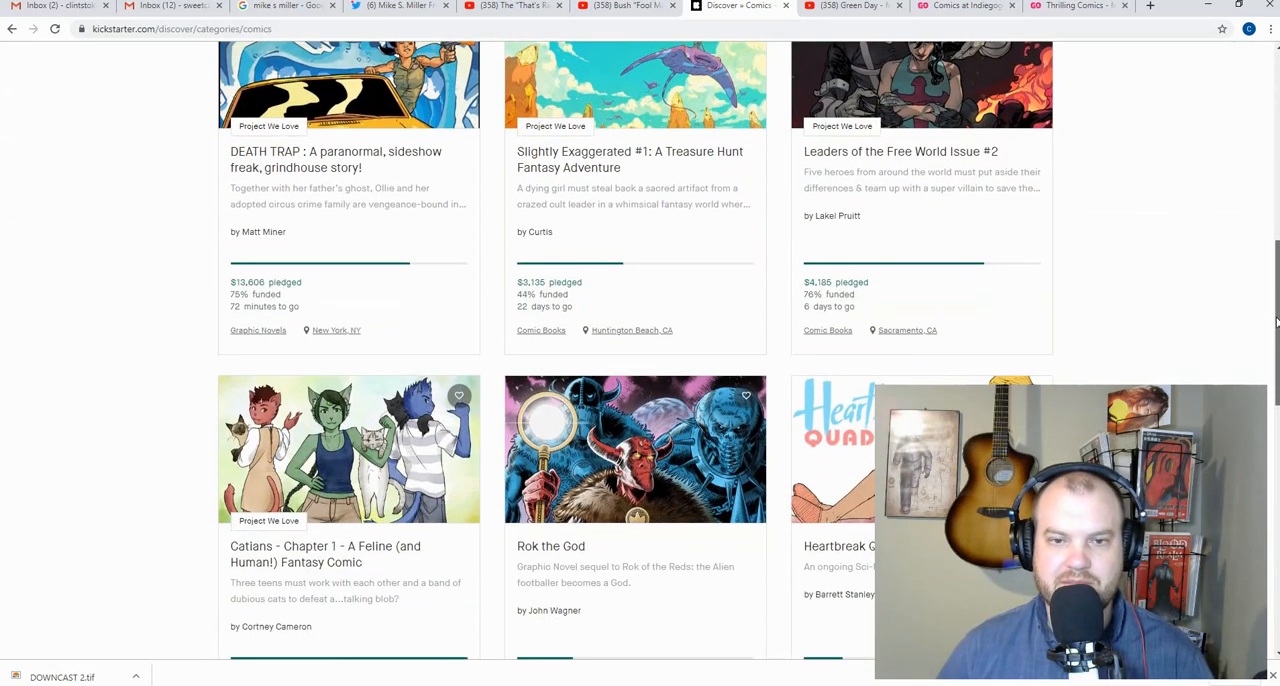
pyautogui.scroll(-3)
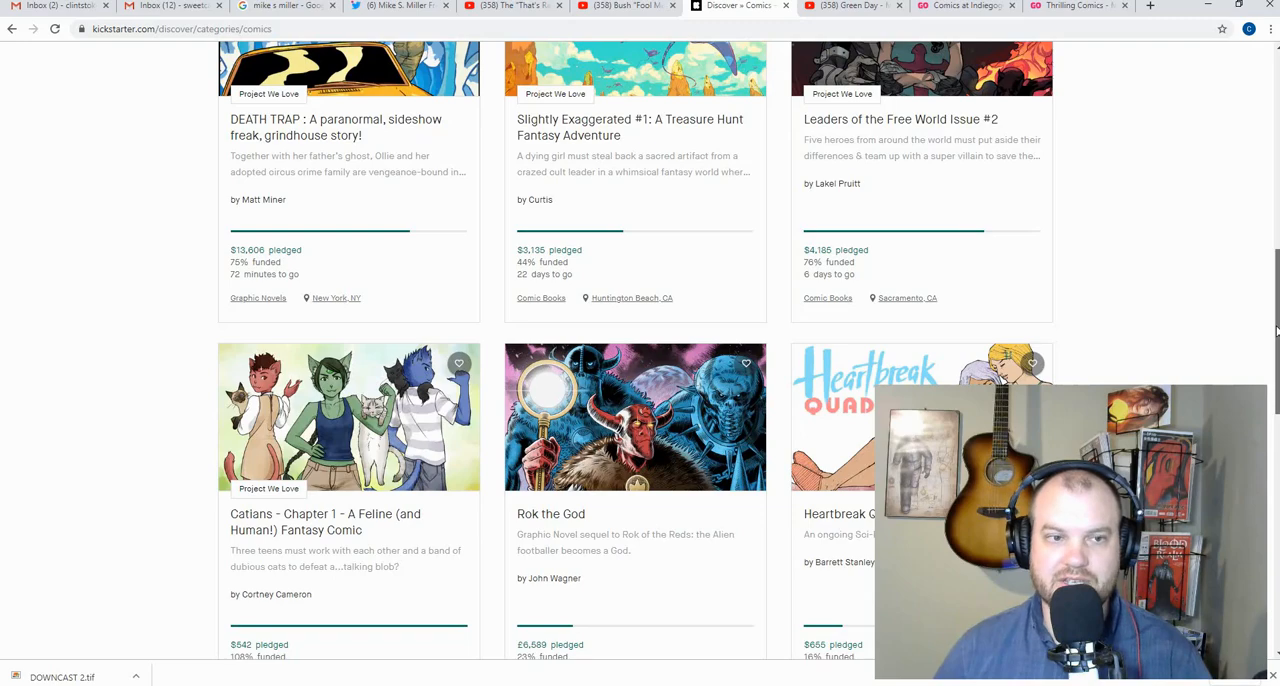
pyautogui.scroll(3)
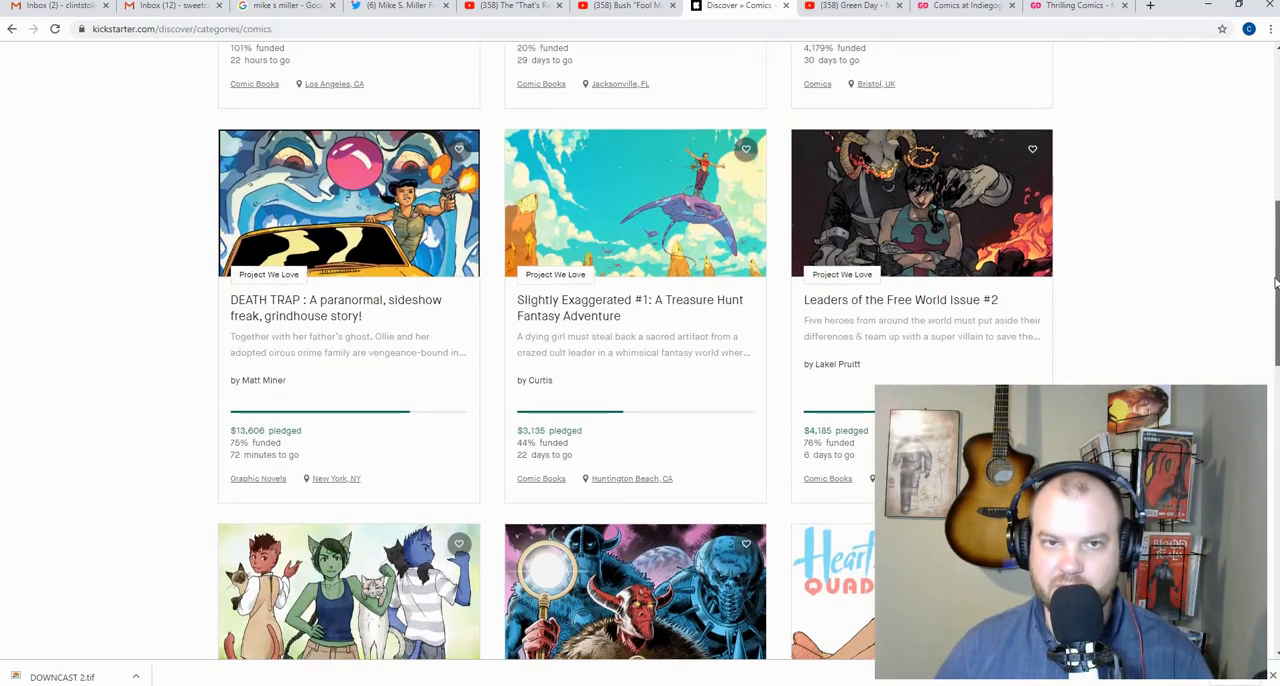
pyautogui.scroll(3)
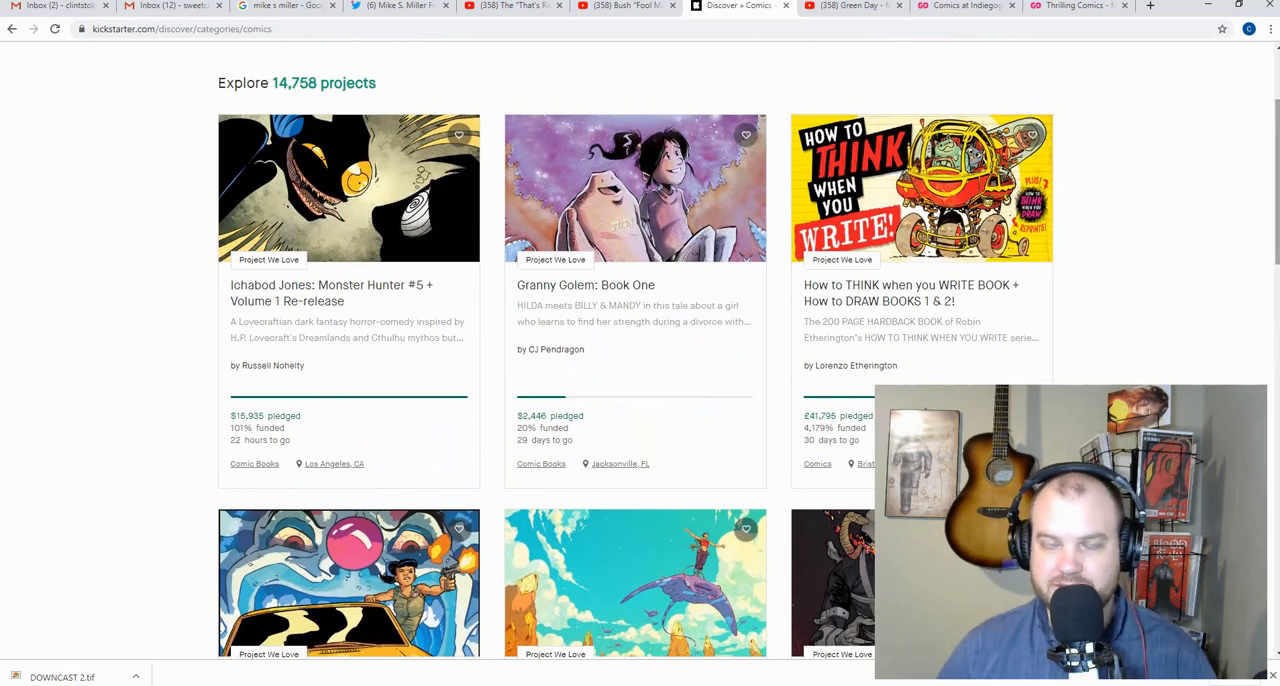
pyautogui.scroll(3)
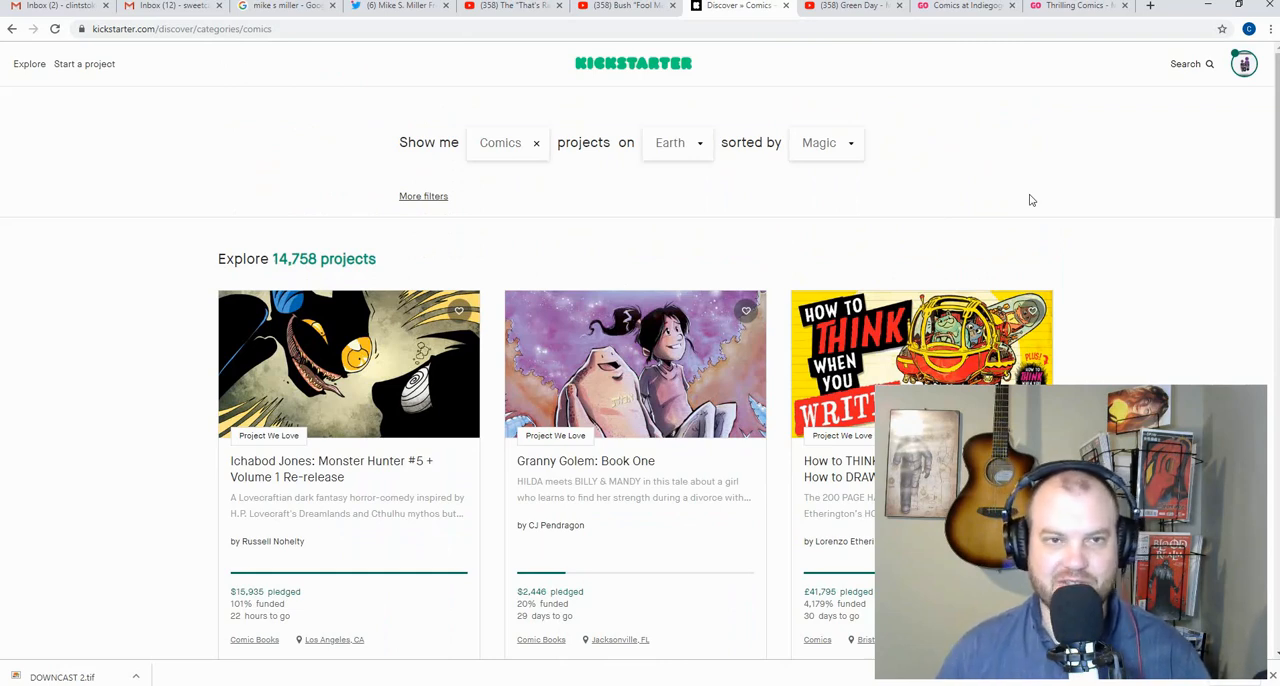
pyautogui.moveTo(745, 310)
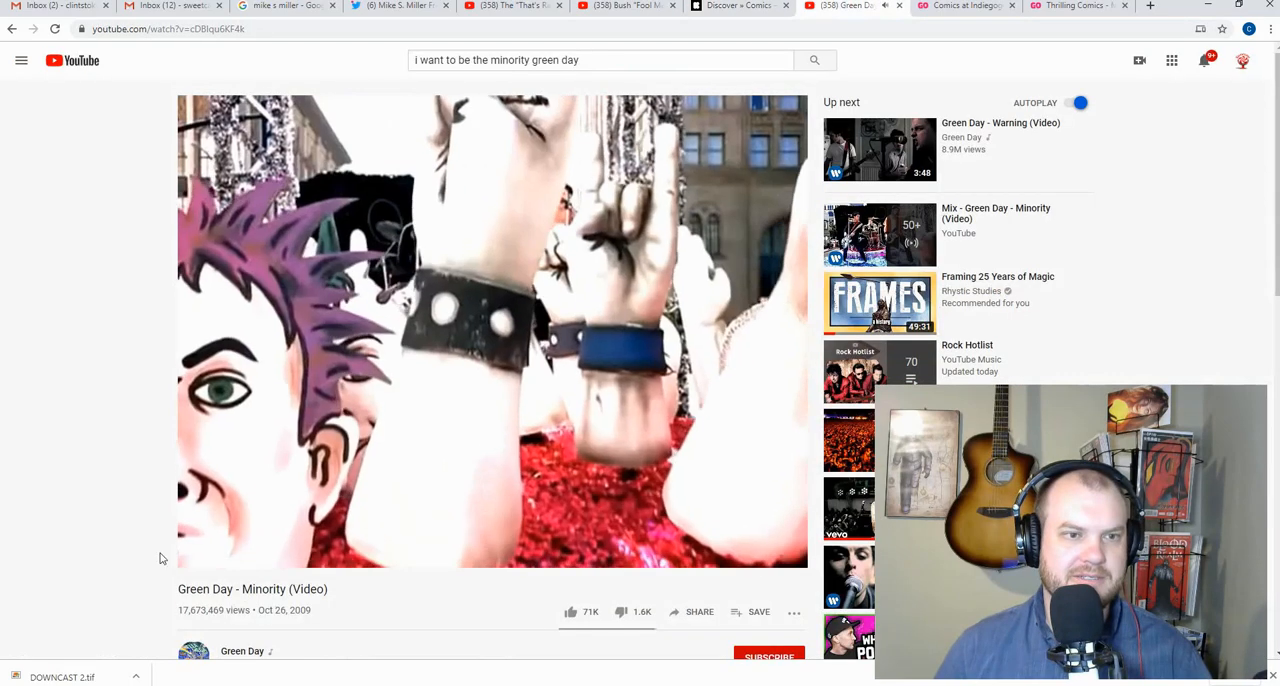
# Step: Browse the comics listing down to DEATH TRAP, Catlans and Rok the God
pyautogui.click(739, 6)
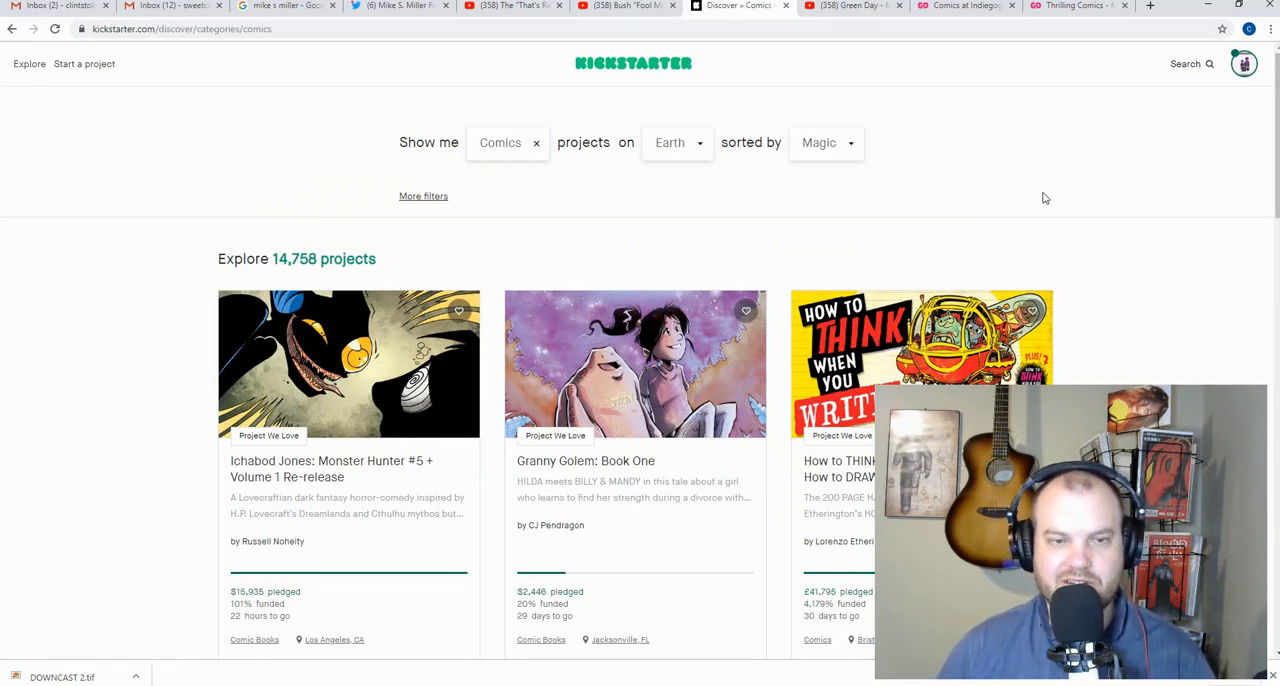
pyautogui.moveTo(958, 207)
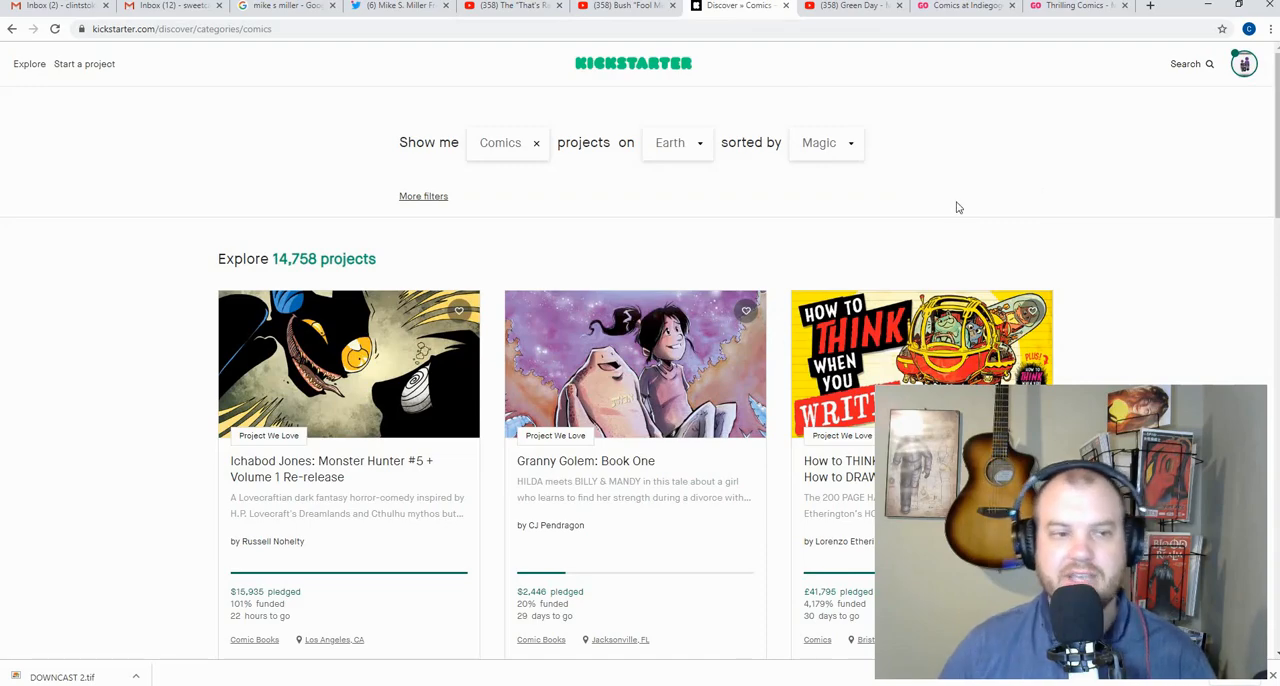
pyautogui.scroll(-3)
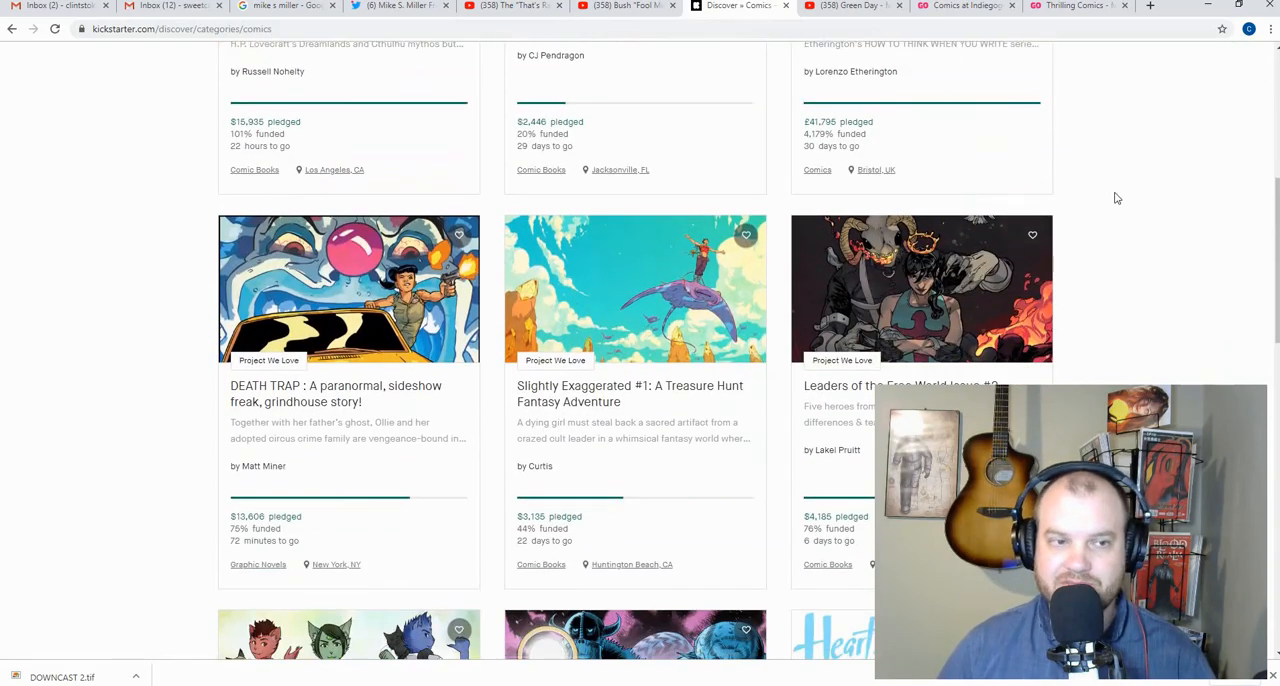
pyautogui.scroll(-3)
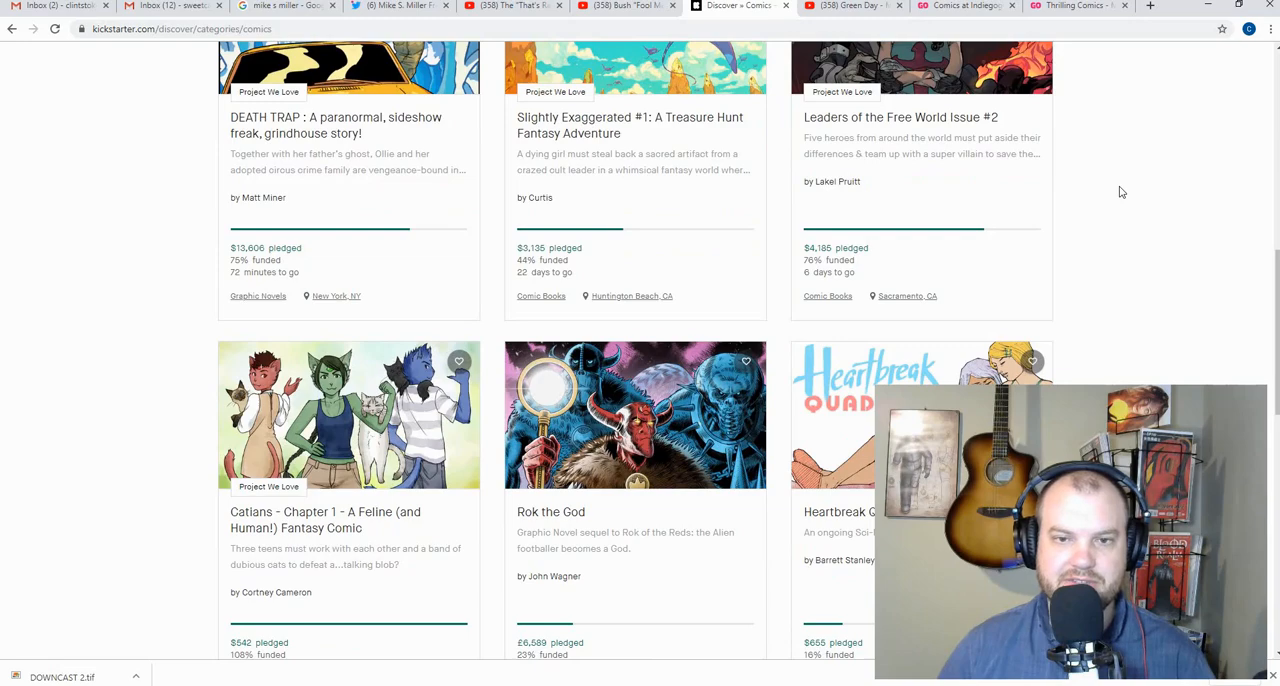
pyautogui.moveTo(1135, 267)
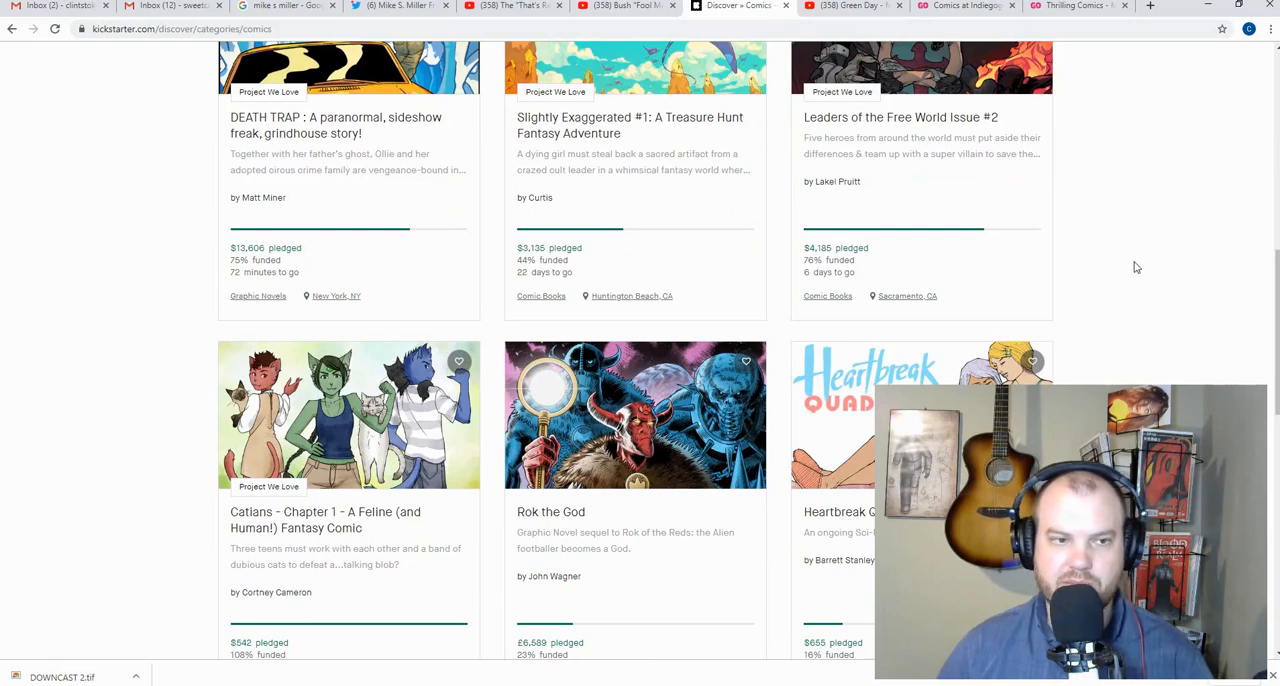
pyautogui.scroll(3)
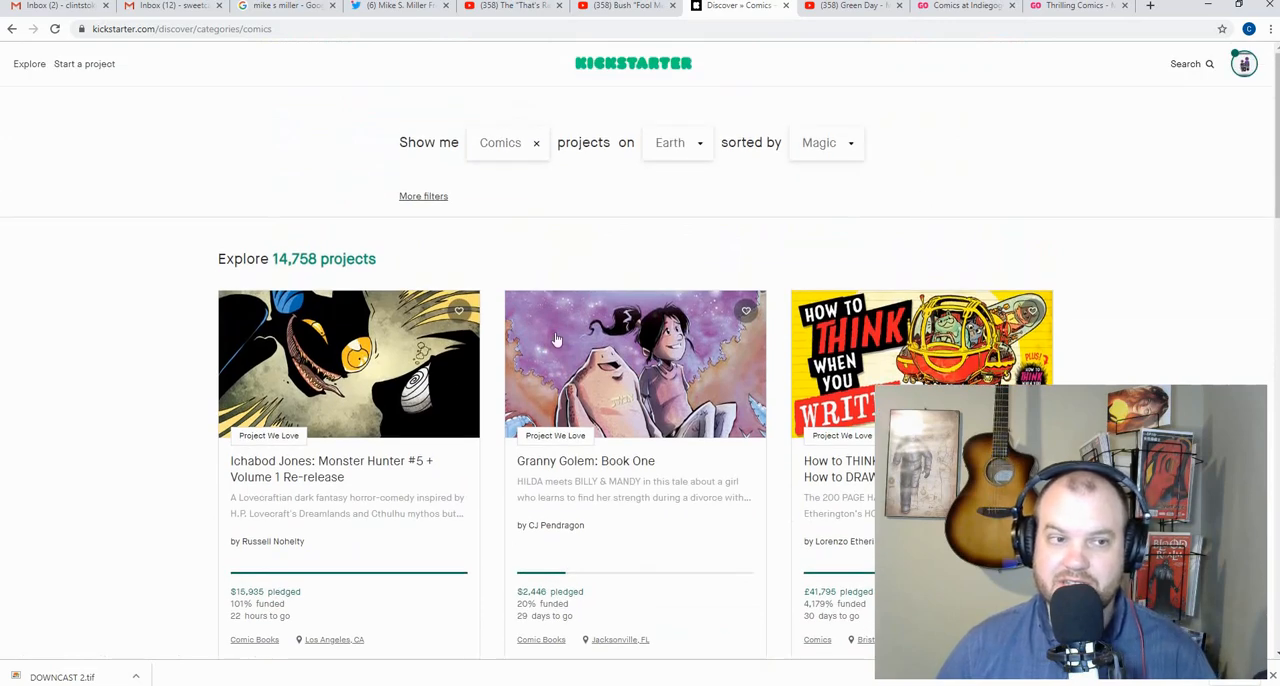
pyautogui.scroll(-3)
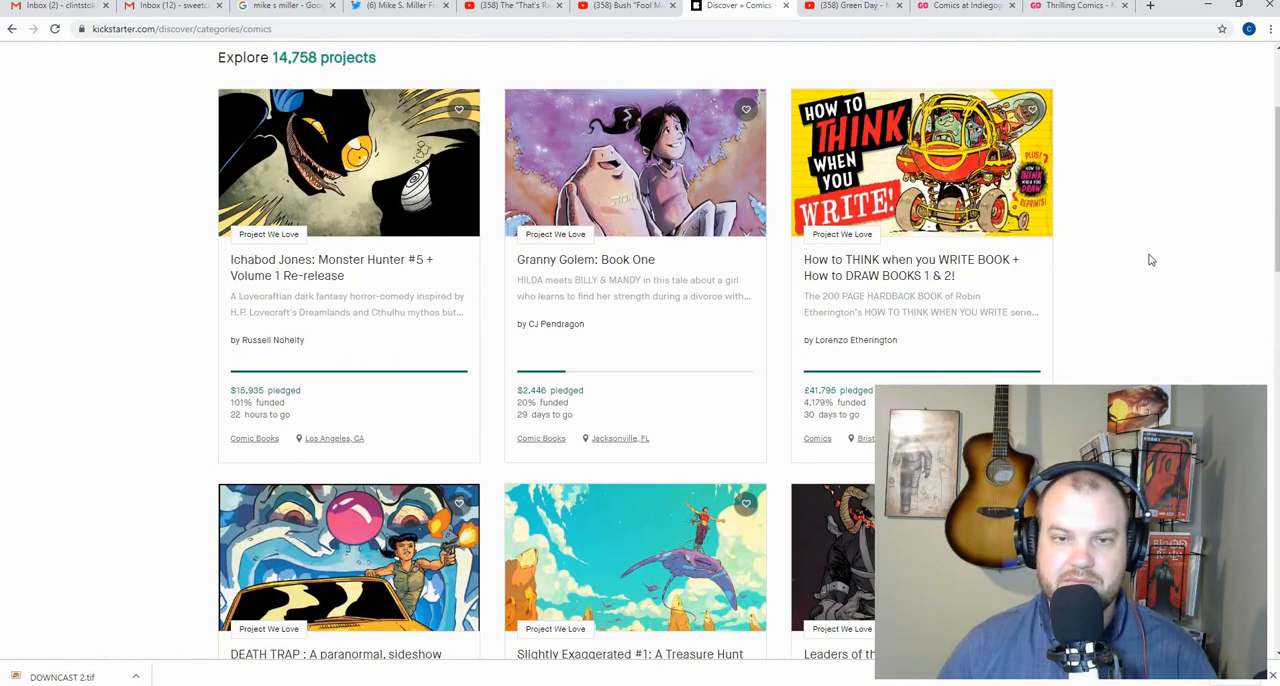
pyautogui.scroll(-3)
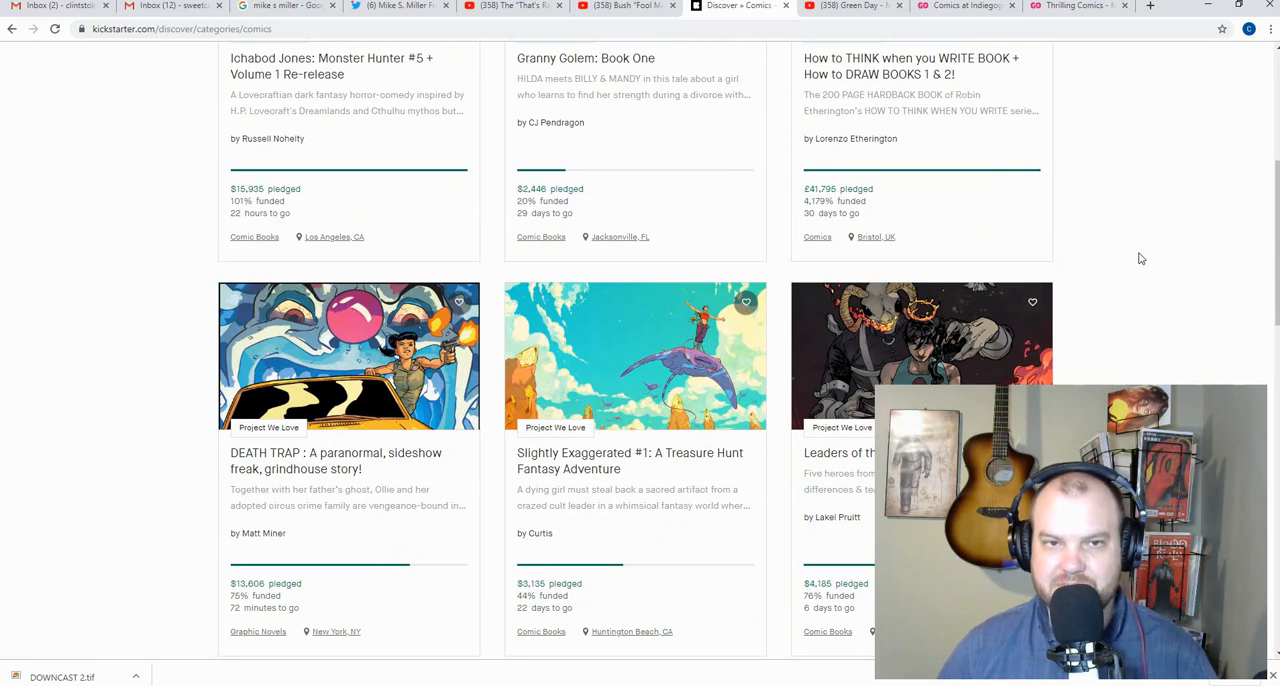
pyautogui.moveTo(1120, 258)
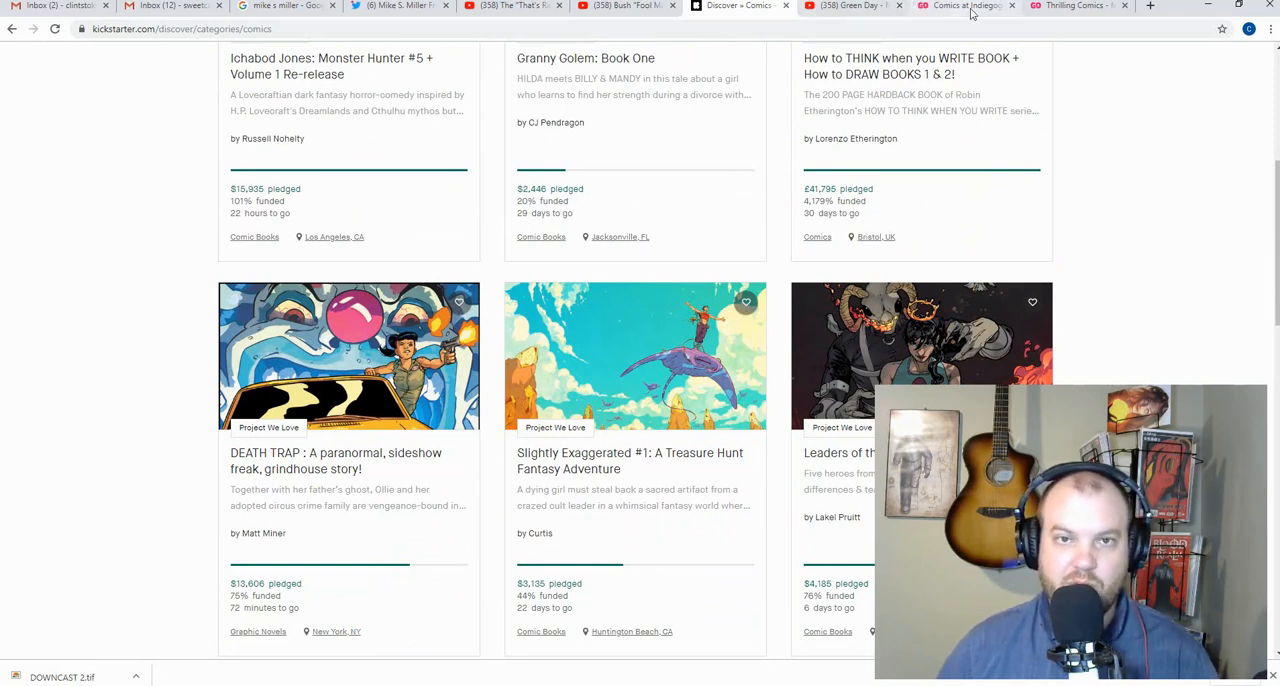
# Step: Switch to Indiegogo's trending Comics listing with EARTHWORM JIM and The Finest 2019 Charity Campaign
pyautogui.click(962, 6)
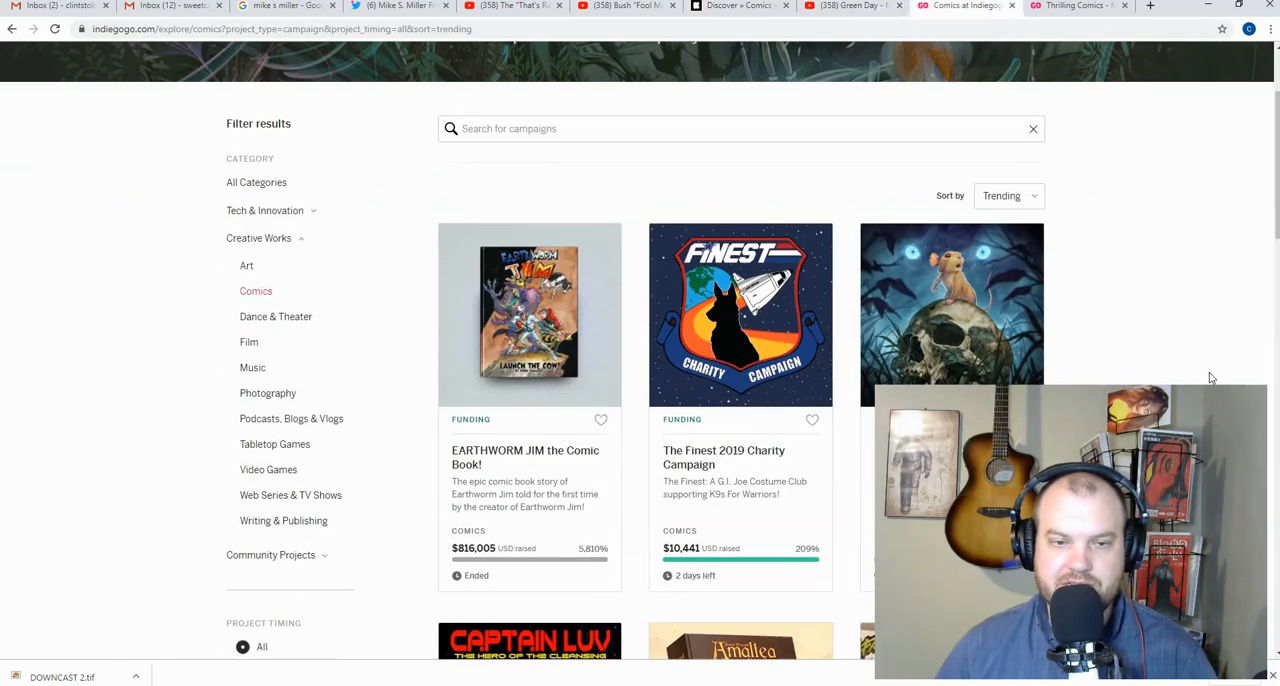
pyautogui.scroll(3)
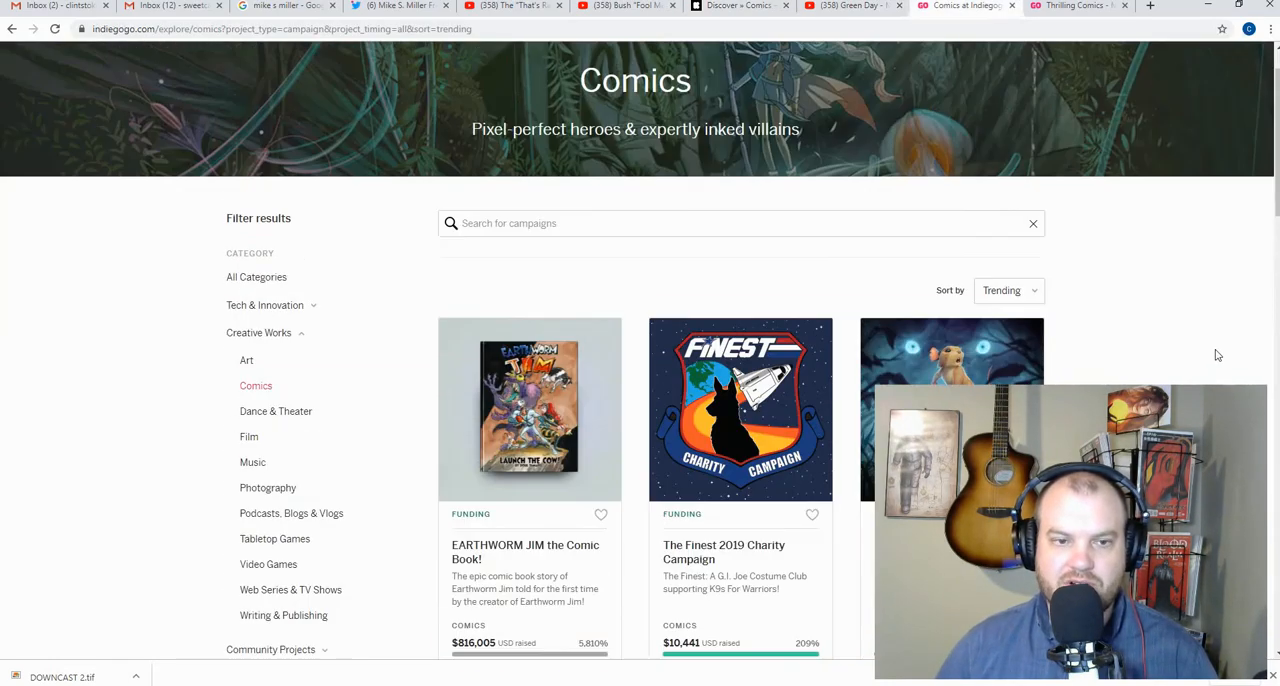
pyautogui.scroll(-3)
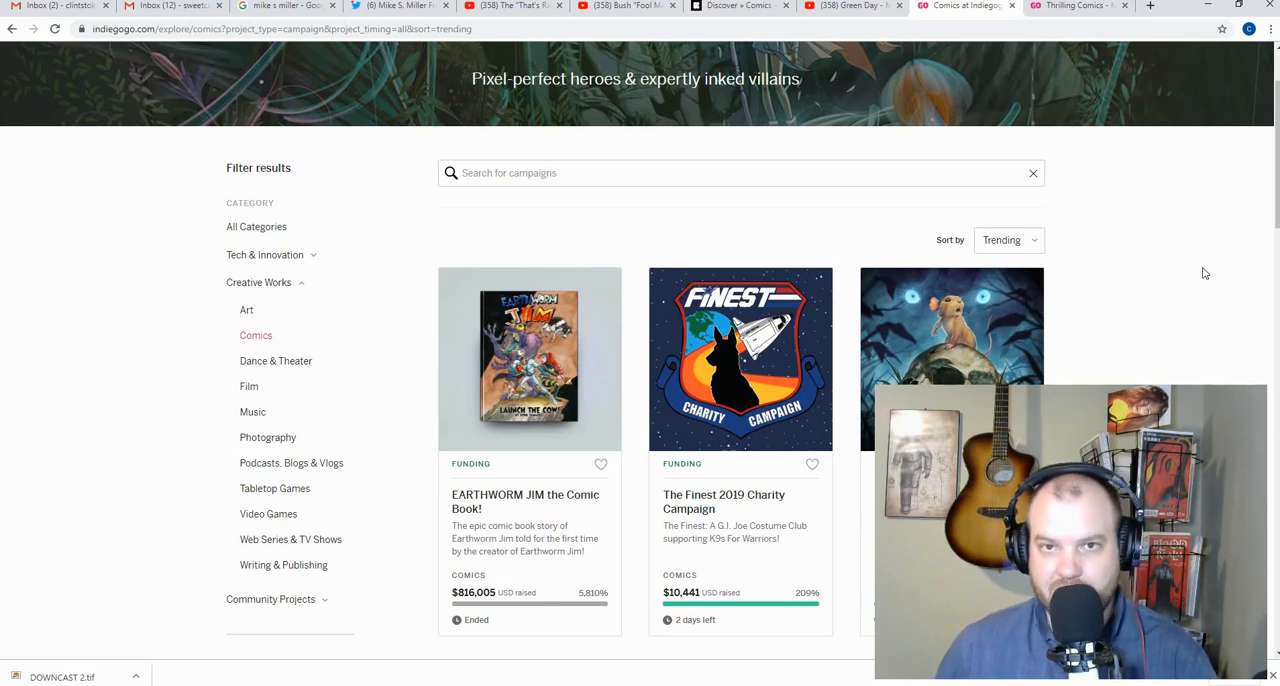
pyautogui.moveTo(830, 217)
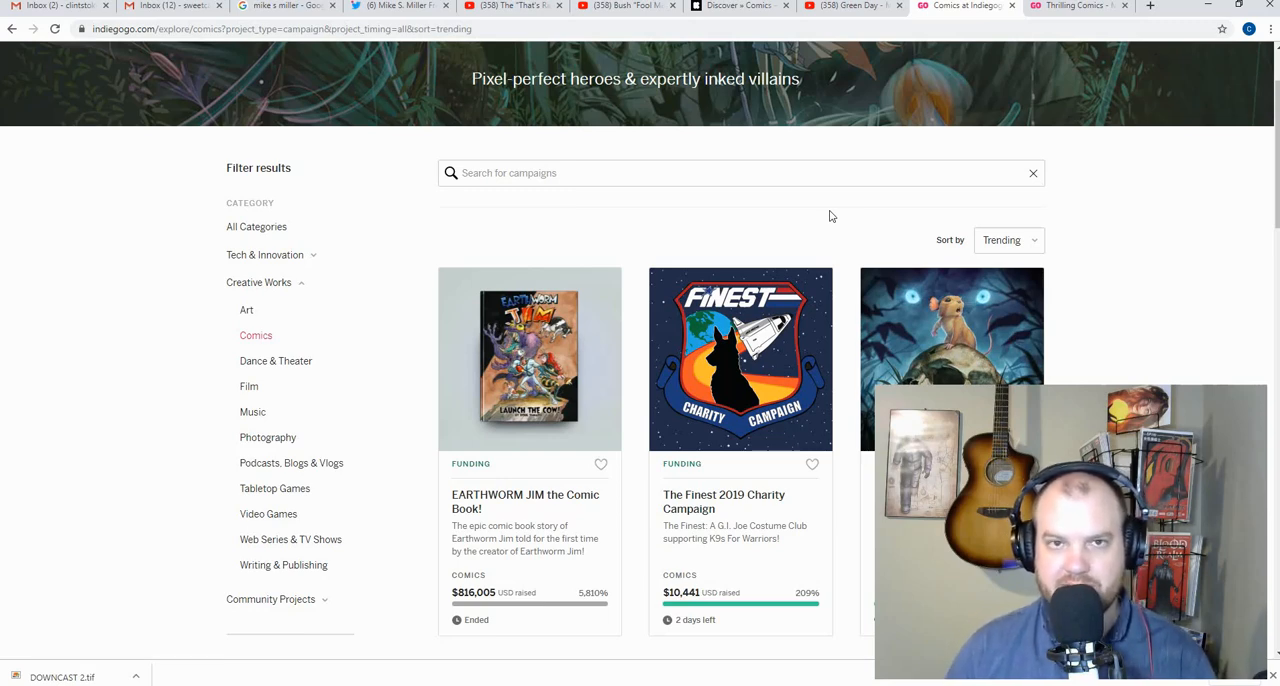
# Step: Switch to the Bush "Fool Me Once..." YouTube tab and start the clip
pyautogui.click(625, 6)
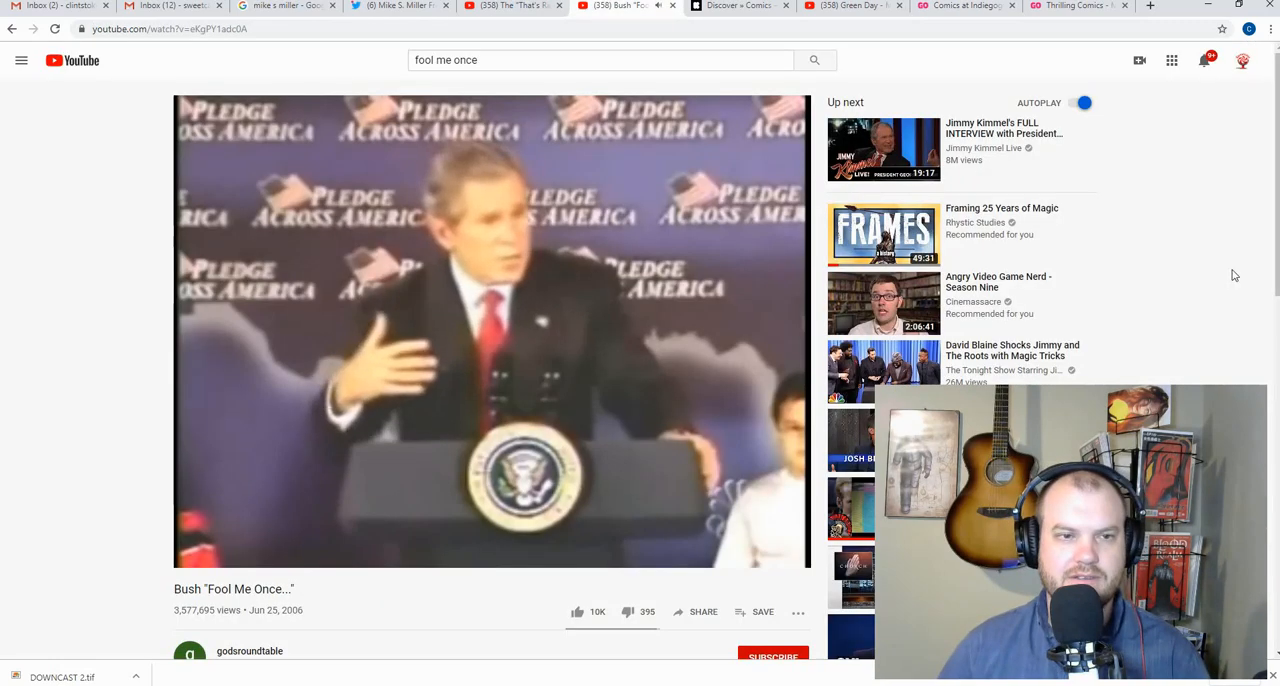
pyautogui.click(1075, 6)
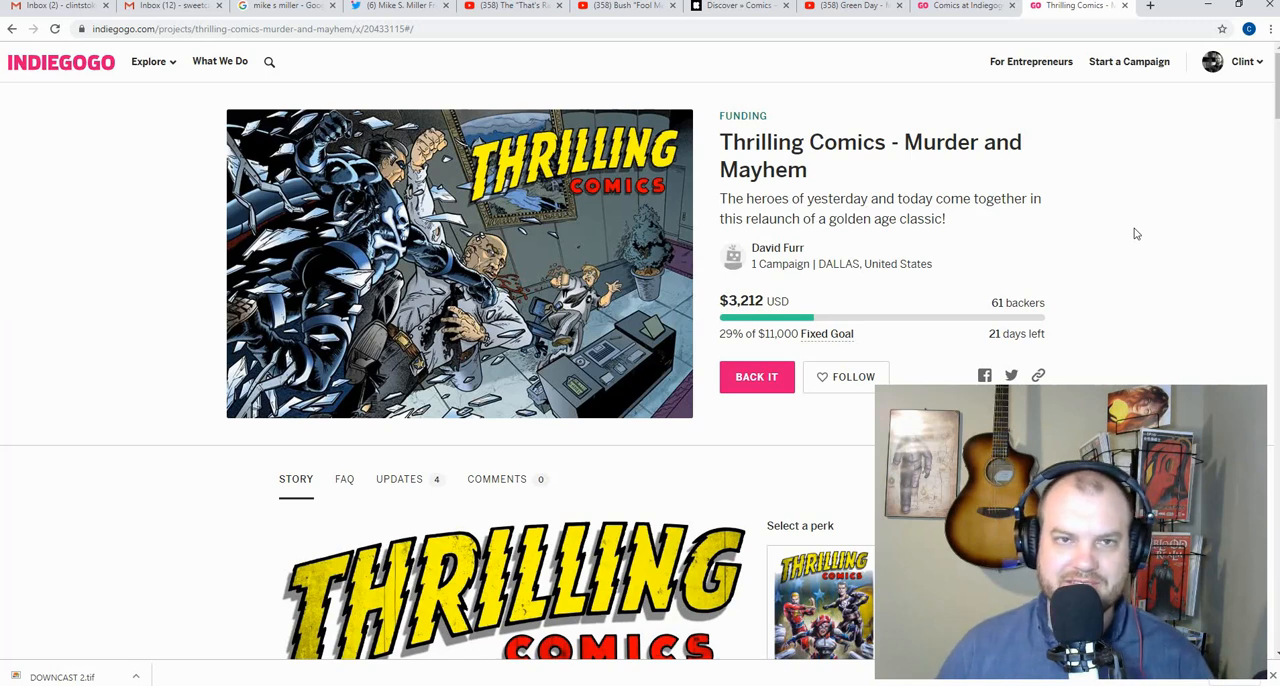
pyautogui.moveTo(1150, 241)
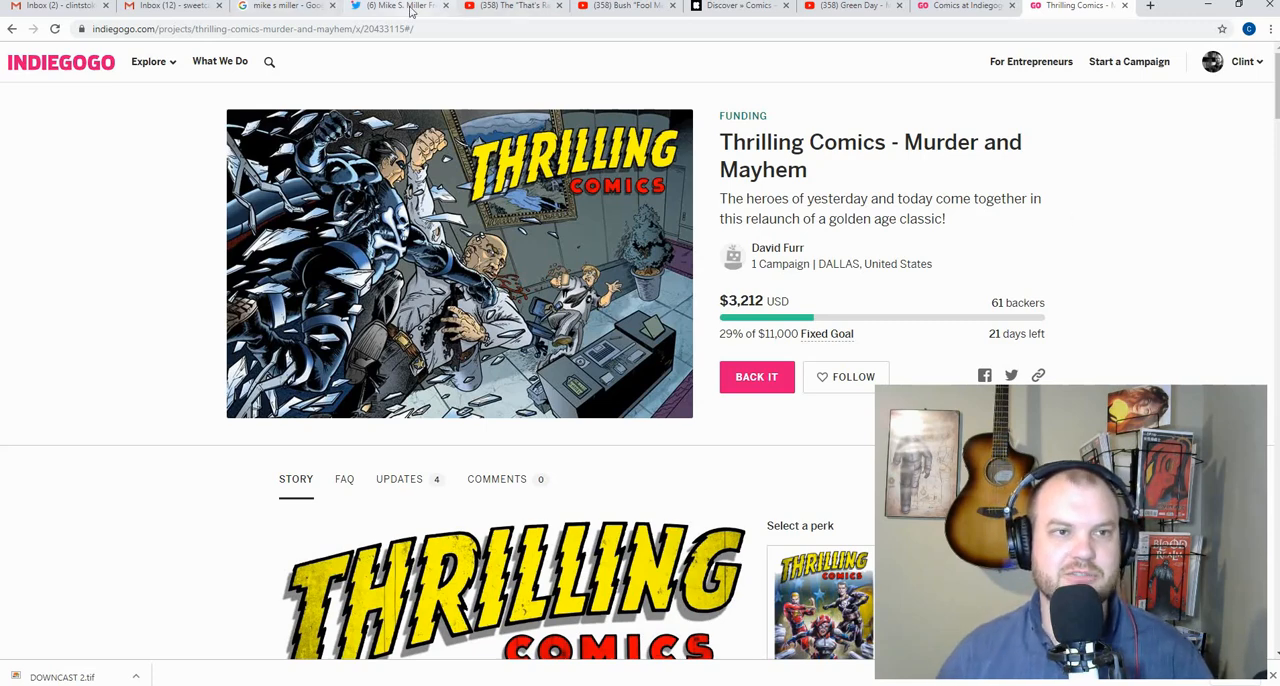
pyautogui.moveTo(1069, 162)
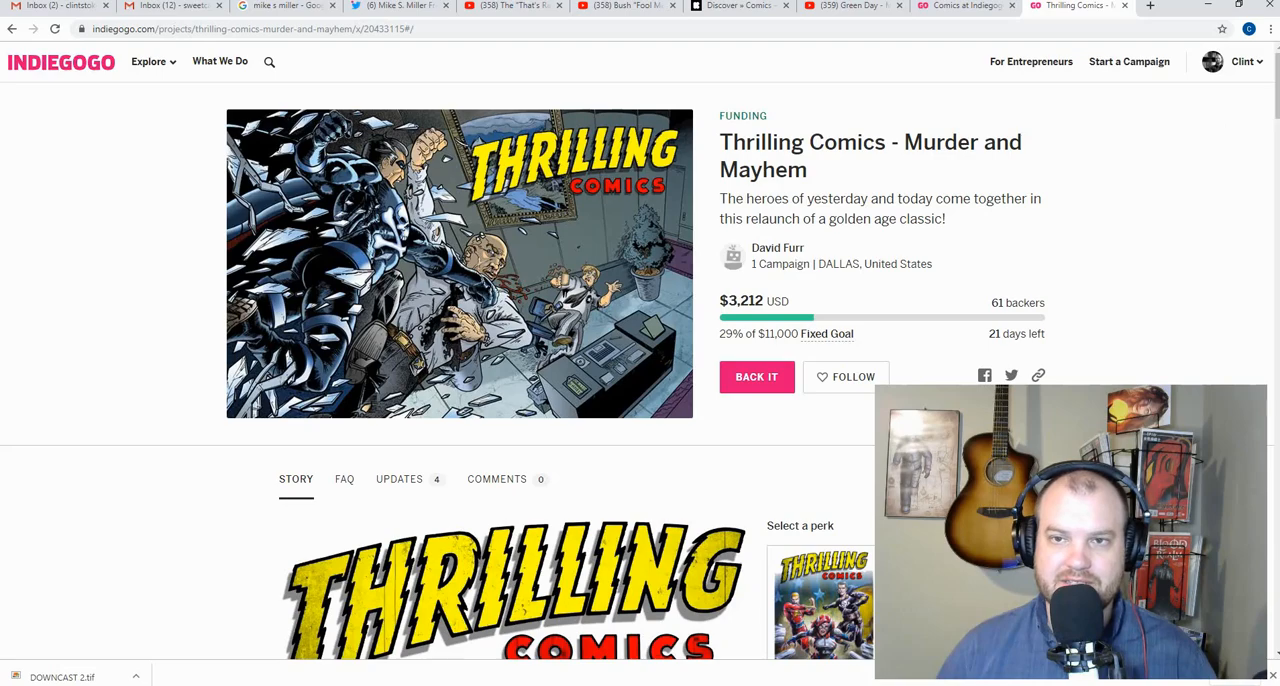
# Step: Scroll the Thrilling Comics story and perks to the $11,000 fixed-goal explanation
pyautogui.scroll(-3)
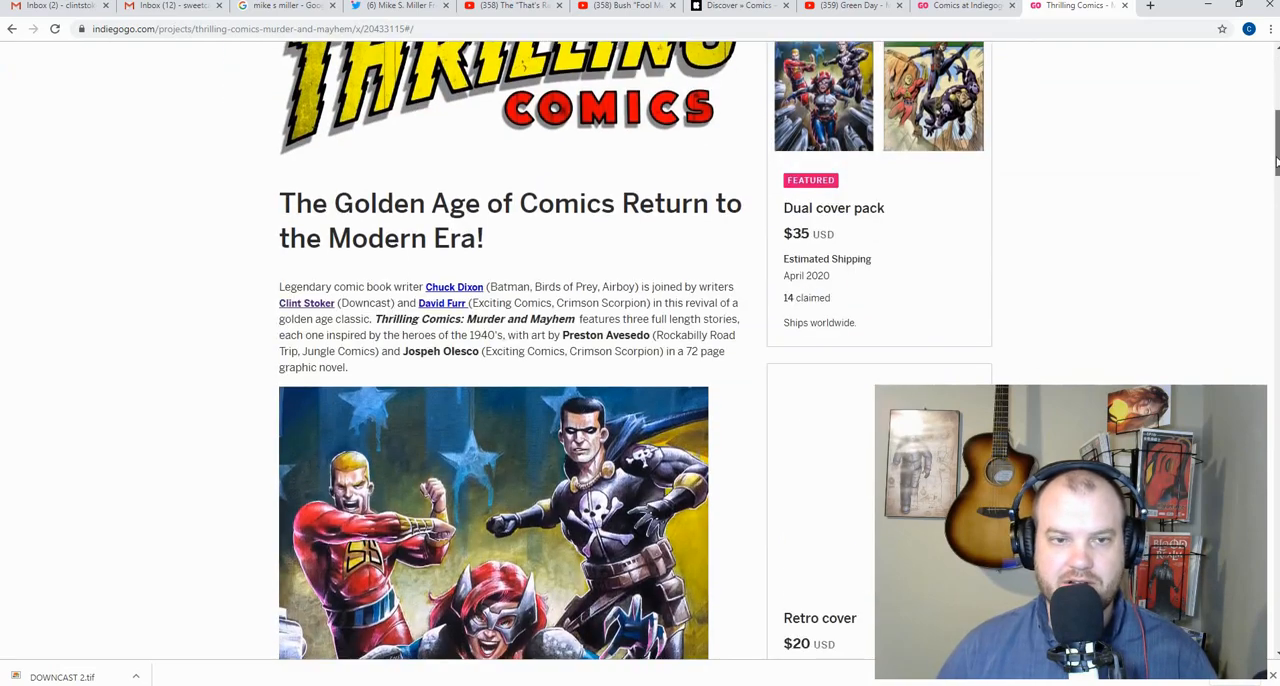
pyautogui.scroll(3)
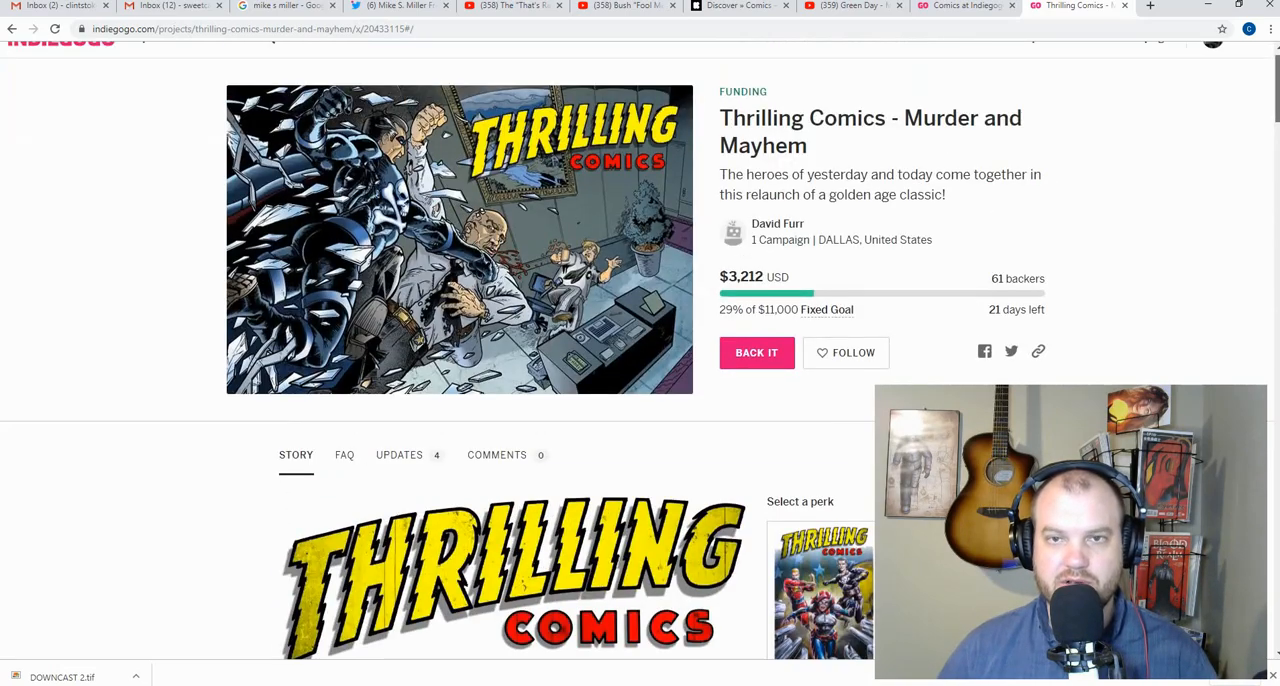
pyautogui.scroll(3)
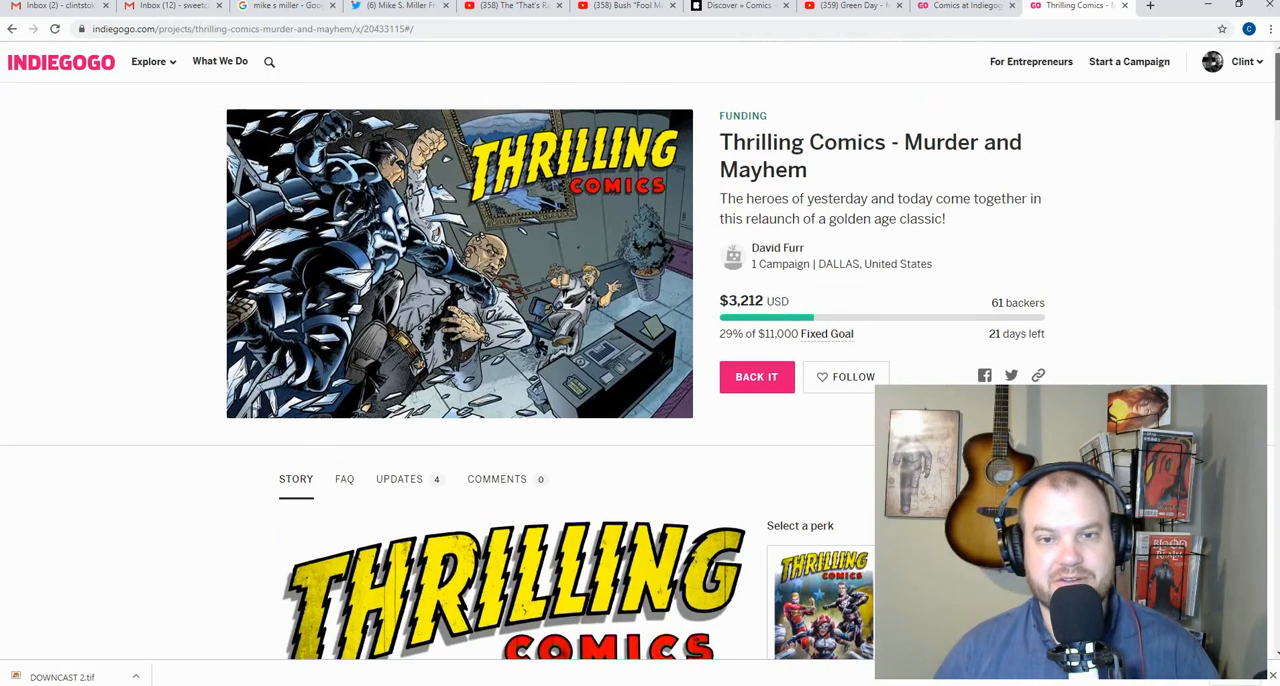
pyautogui.scroll(-3)
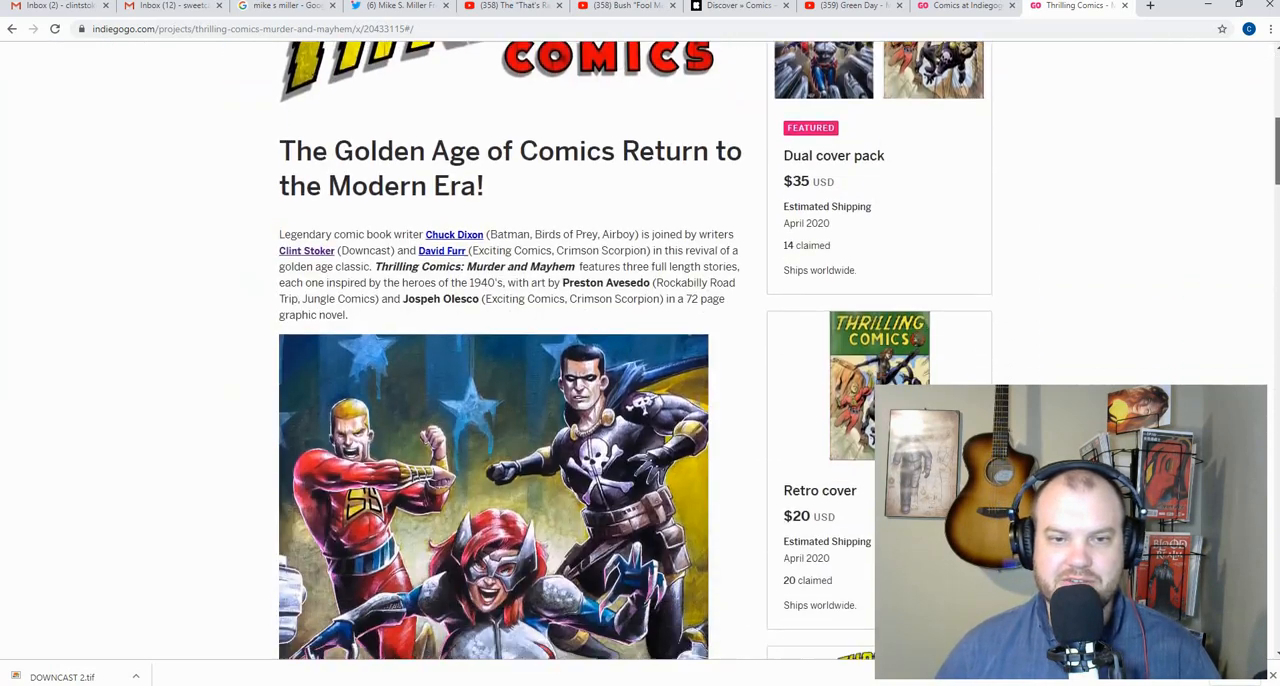
pyautogui.scroll(-3)
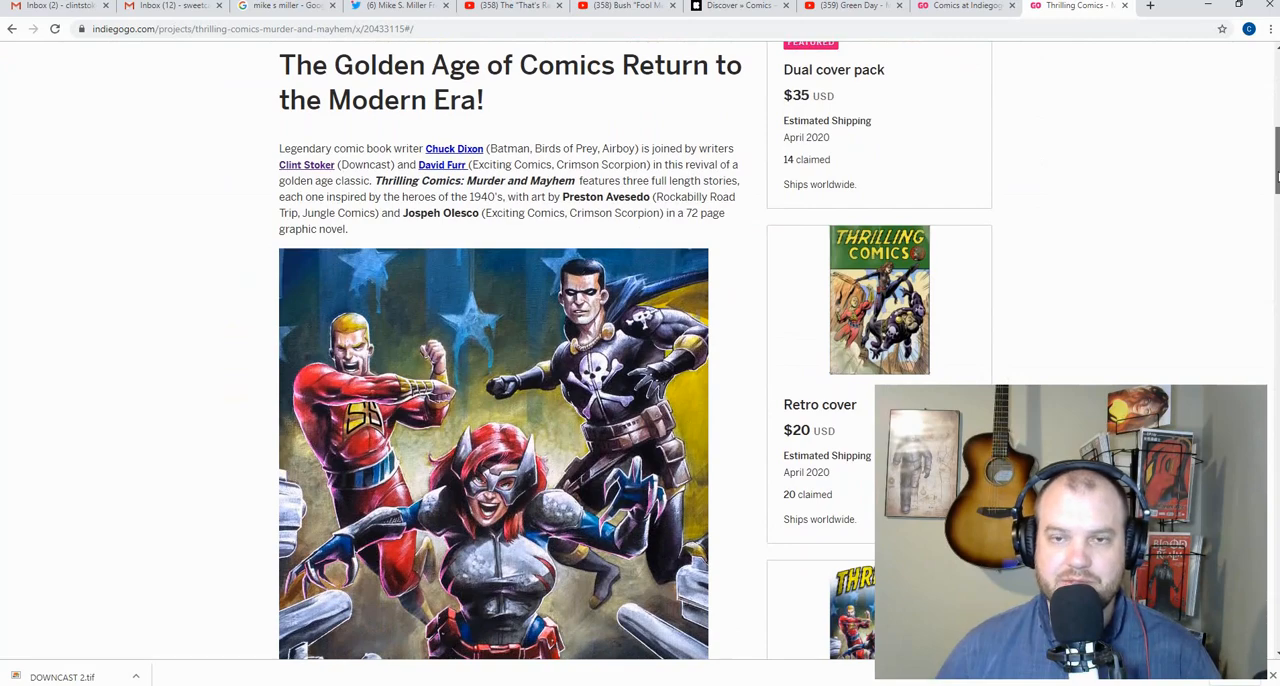
pyautogui.scroll(3)
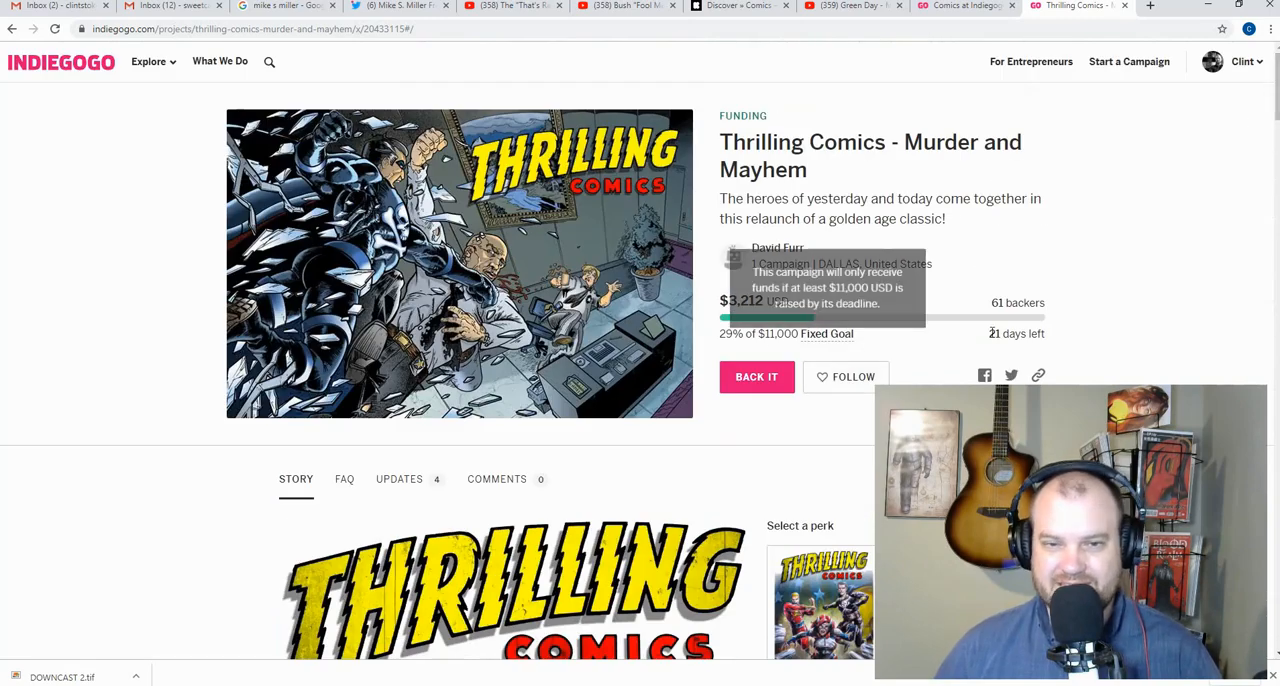